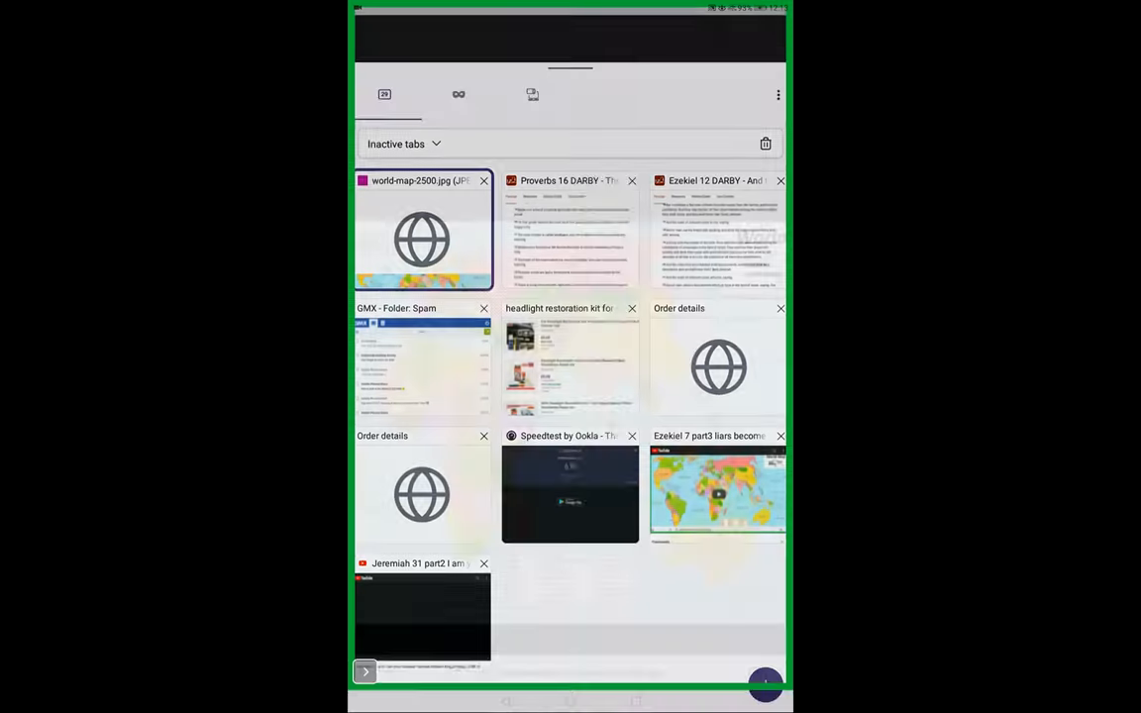
# Step: Switch to the open Ezekiel 12 Darby tab and move toward the Ezekiel 11 previous-chapter link
pyautogui.click(718, 227)
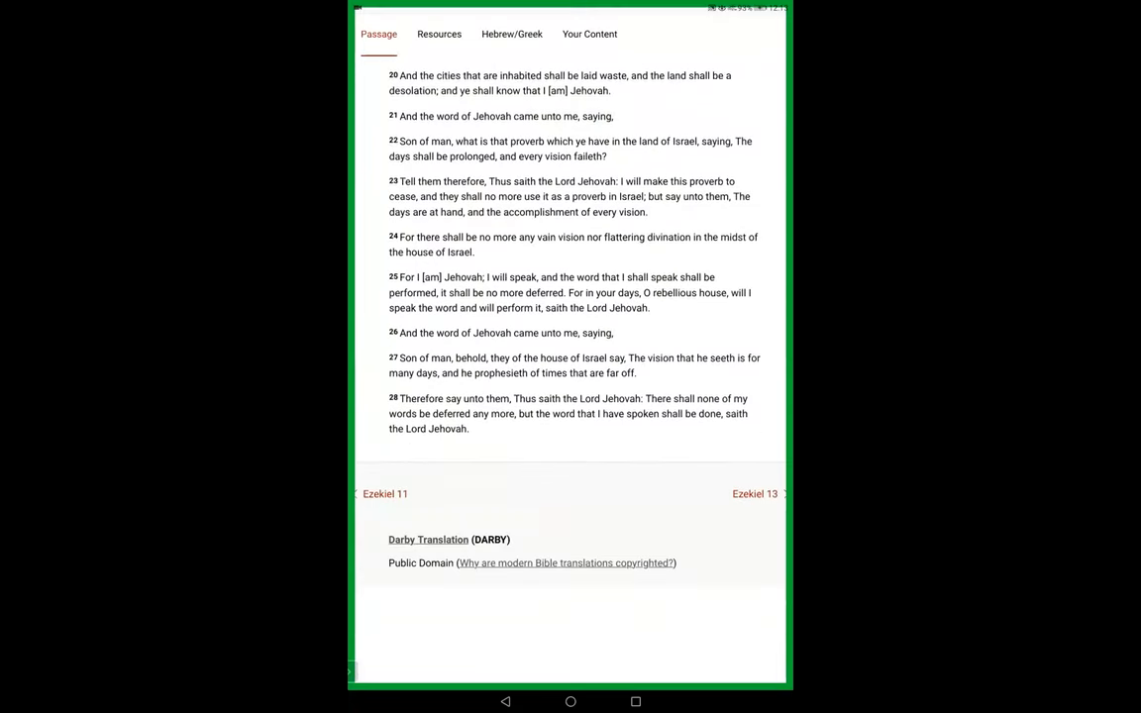
pyautogui.scroll(3)
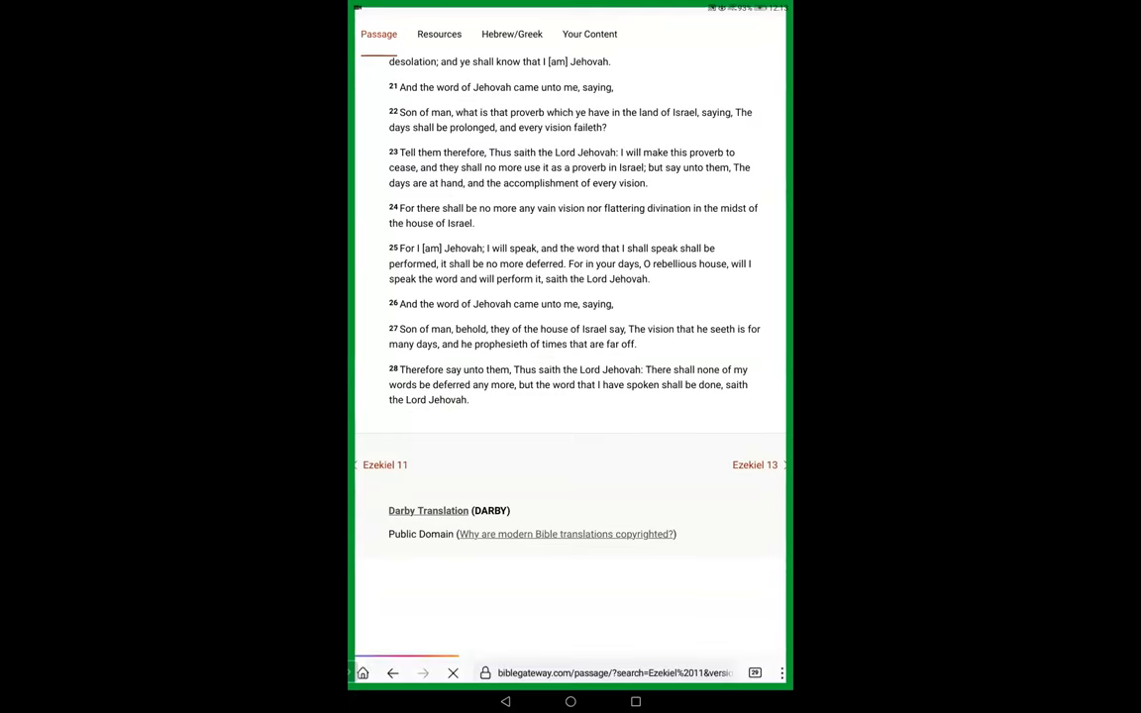
pyautogui.scroll(3)
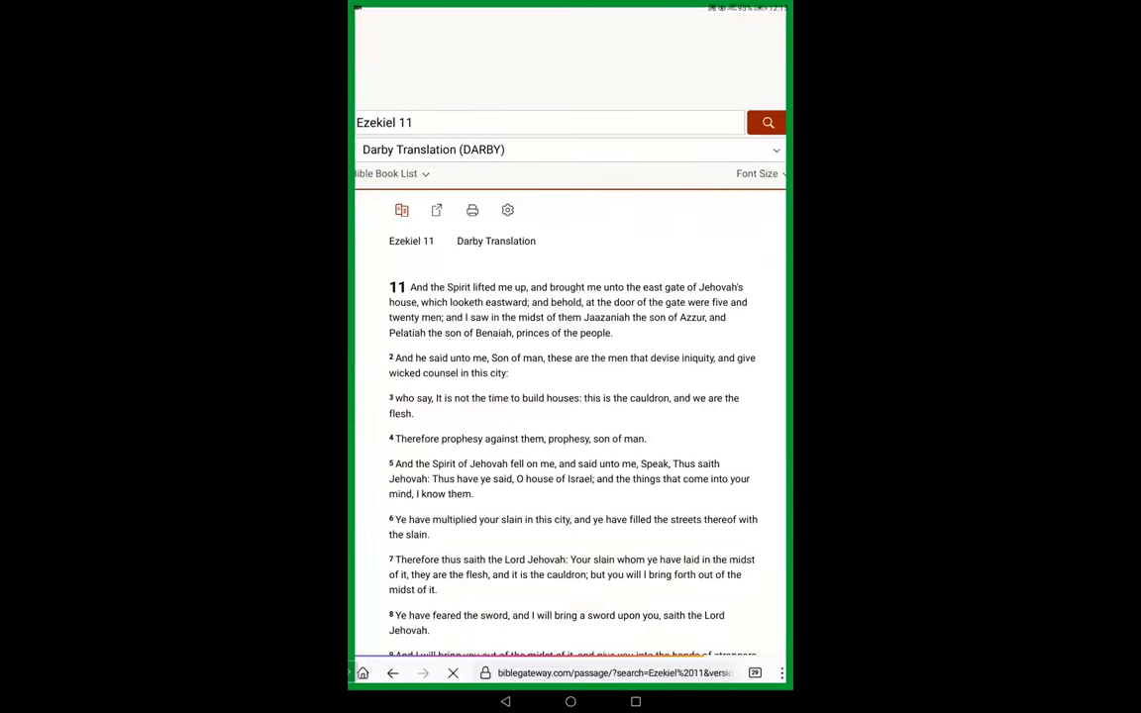
# Step: Scroll within the Ezekiel 11 Darby passage to view it from verse 1
pyautogui.scroll(-3)
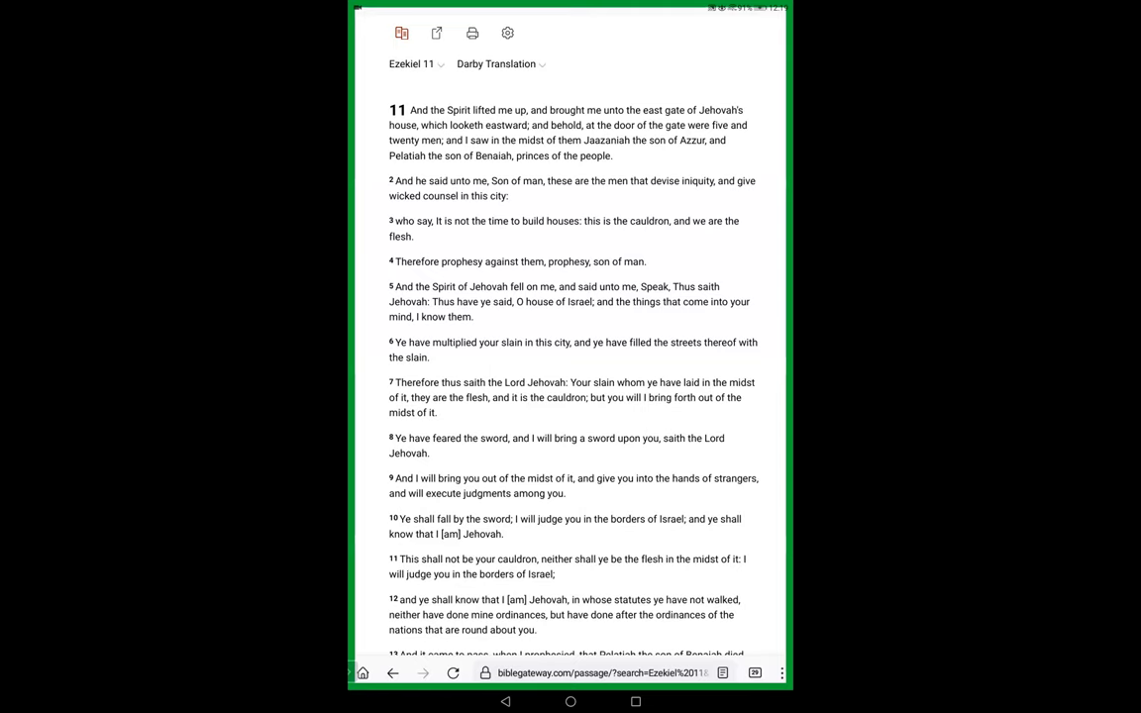
# Step: Scroll back and forth through the middle verses of Ezekiel 11 while reading
pyautogui.scroll(-3)
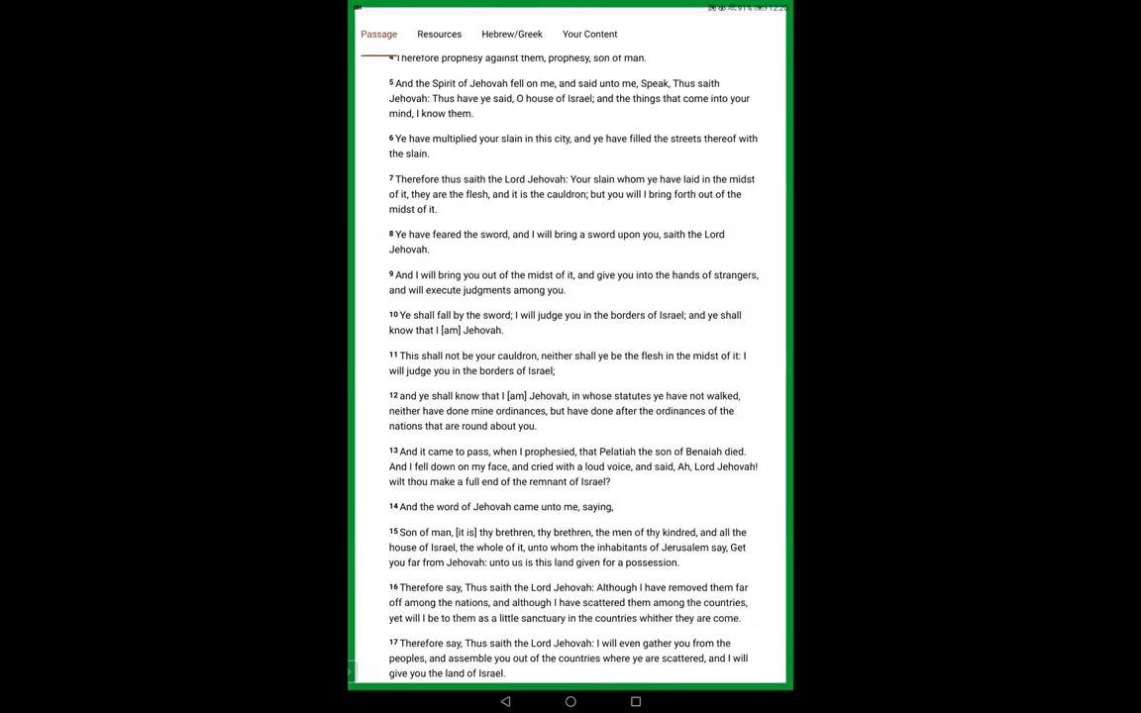
pyautogui.scroll(3)
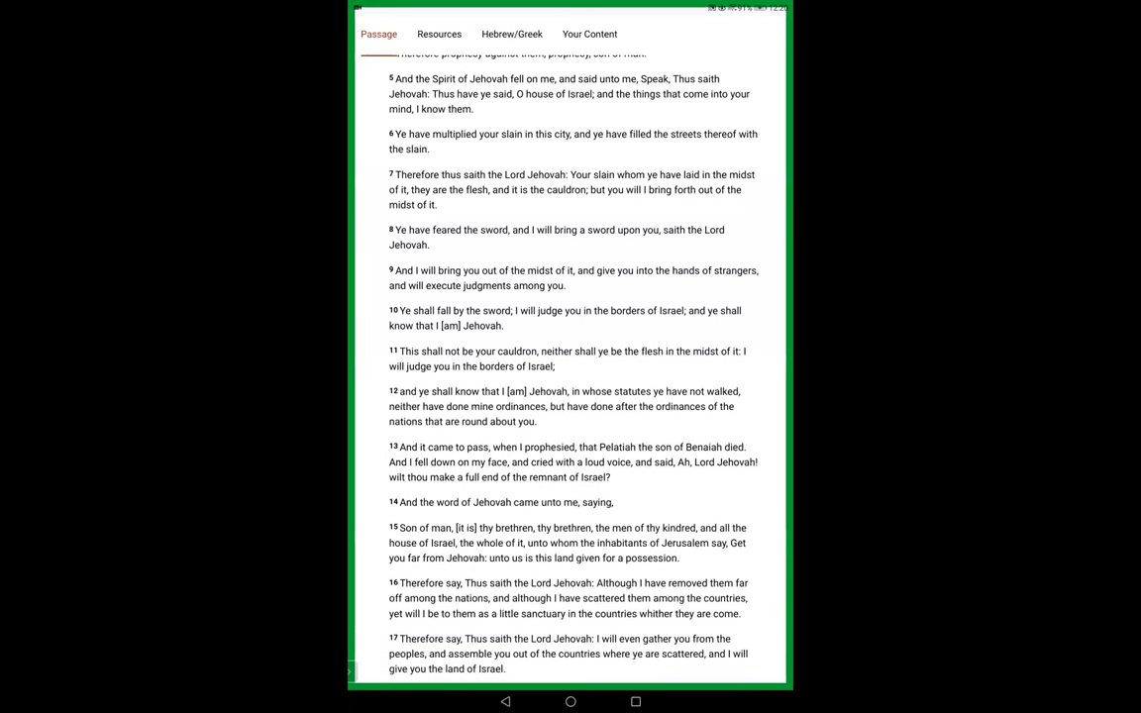
pyautogui.scroll(-3)
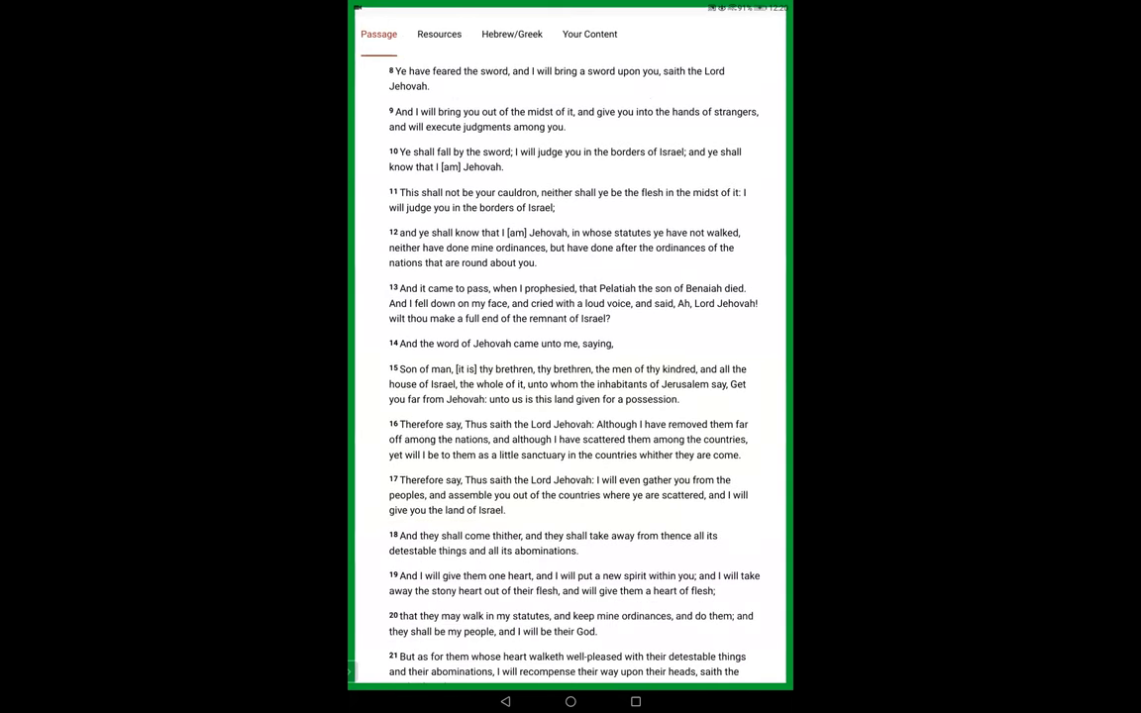
pyautogui.scroll(-3)
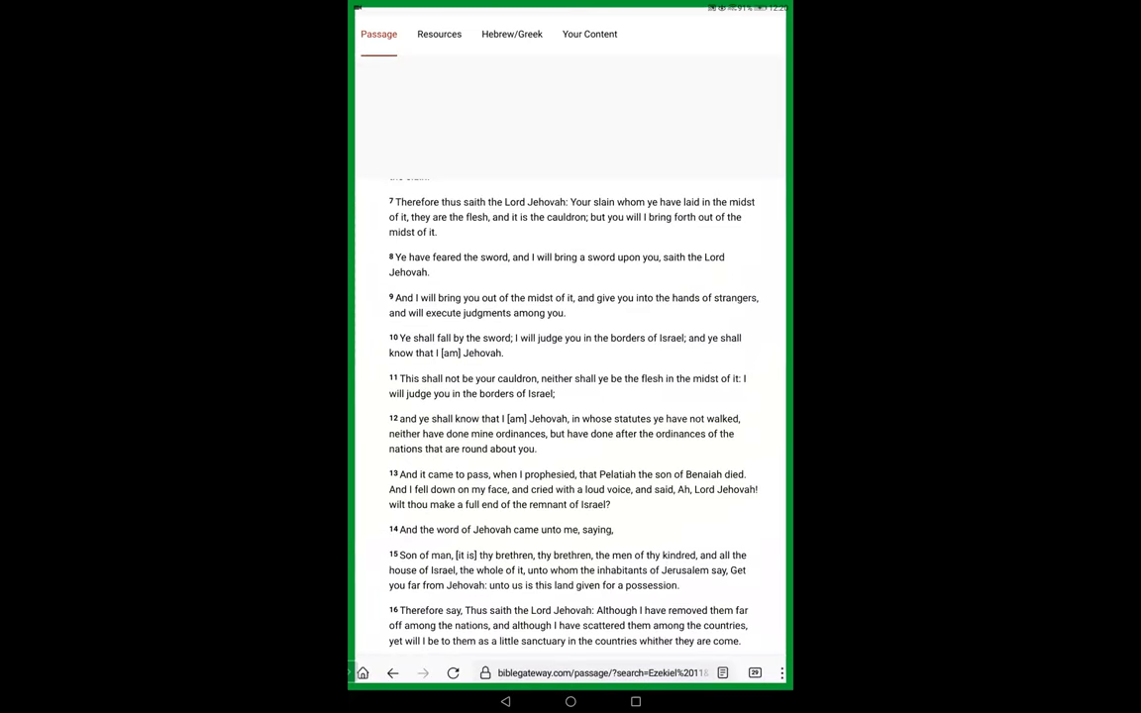
pyautogui.scroll(3)
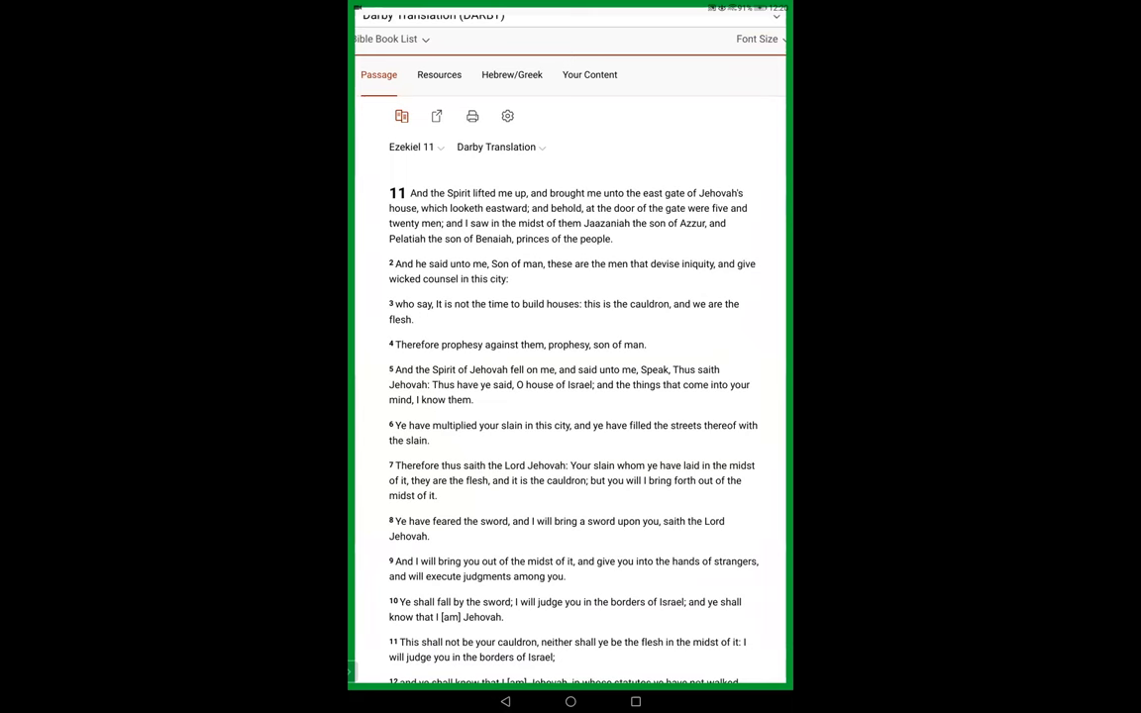
pyautogui.scroll(3)
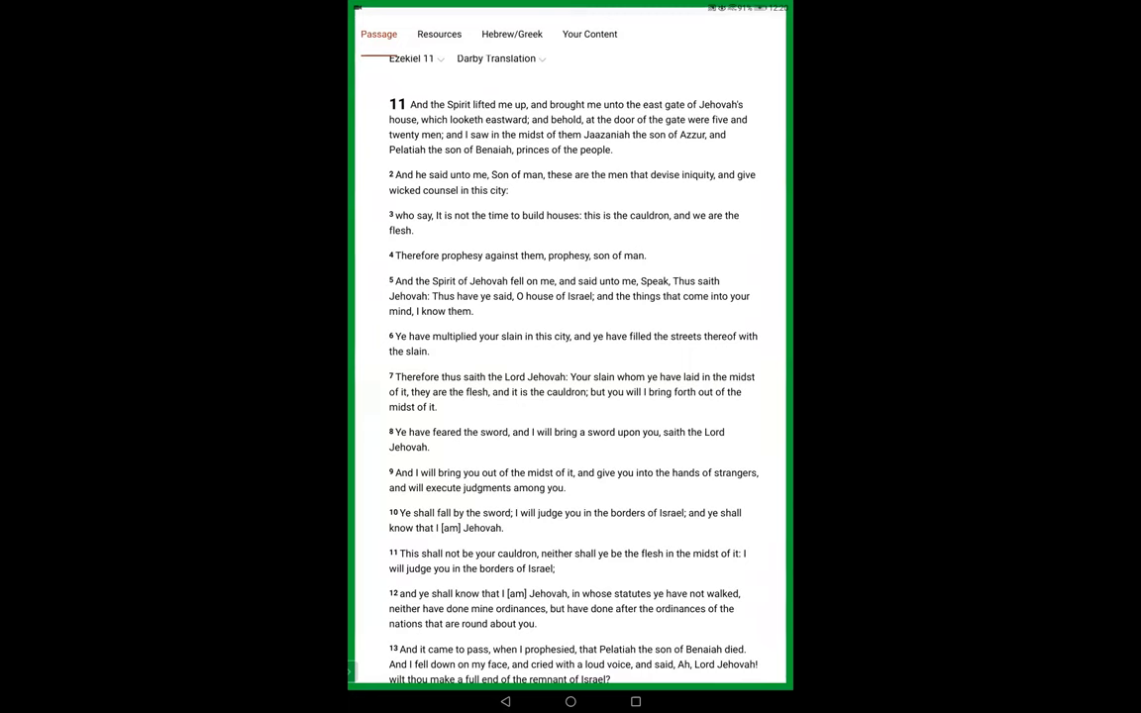
pyautogui.scroll(3)
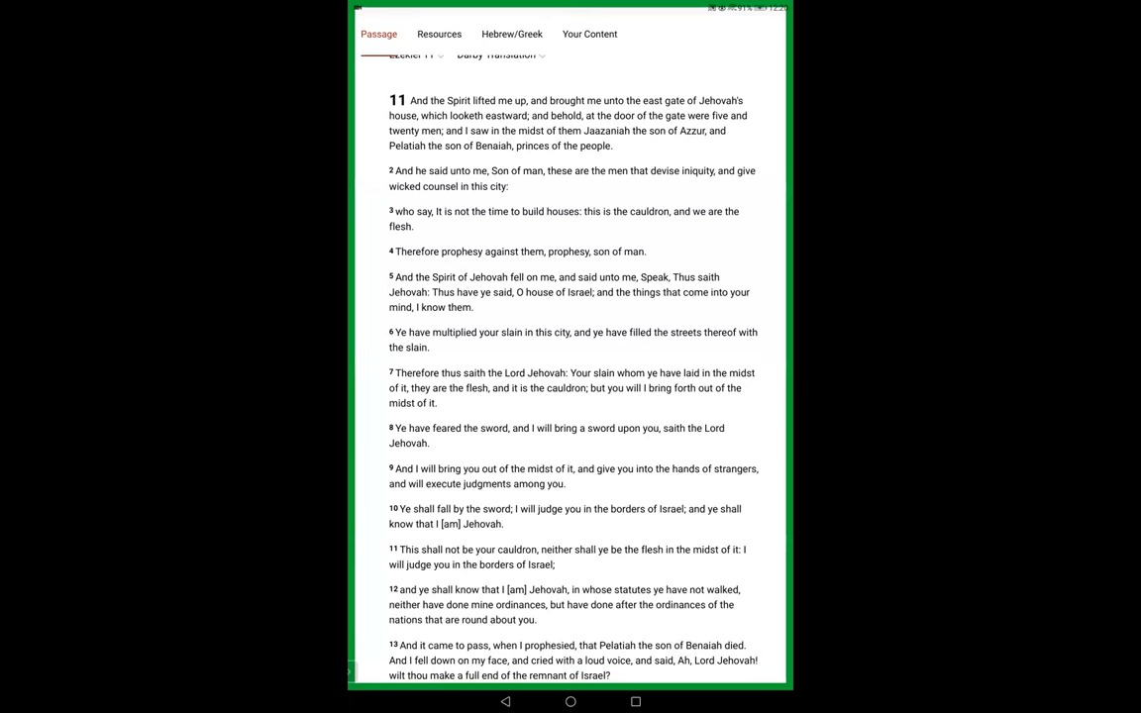
pyautogui.scroll(-3)
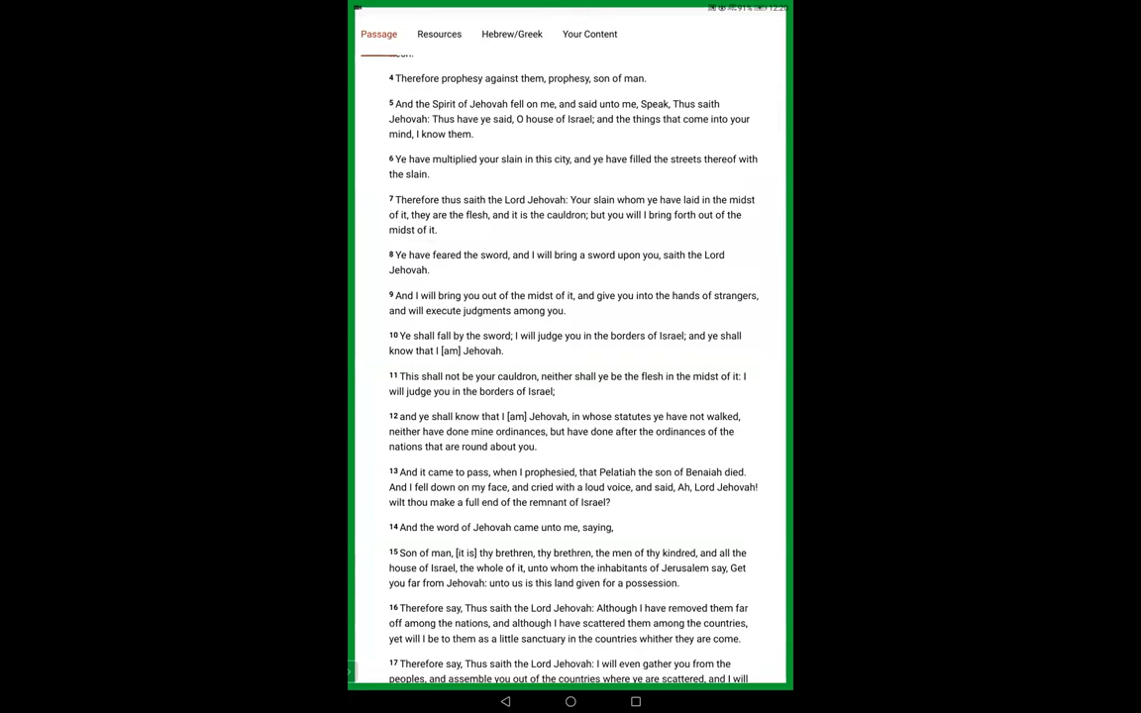
pyautogui.scroll(3)
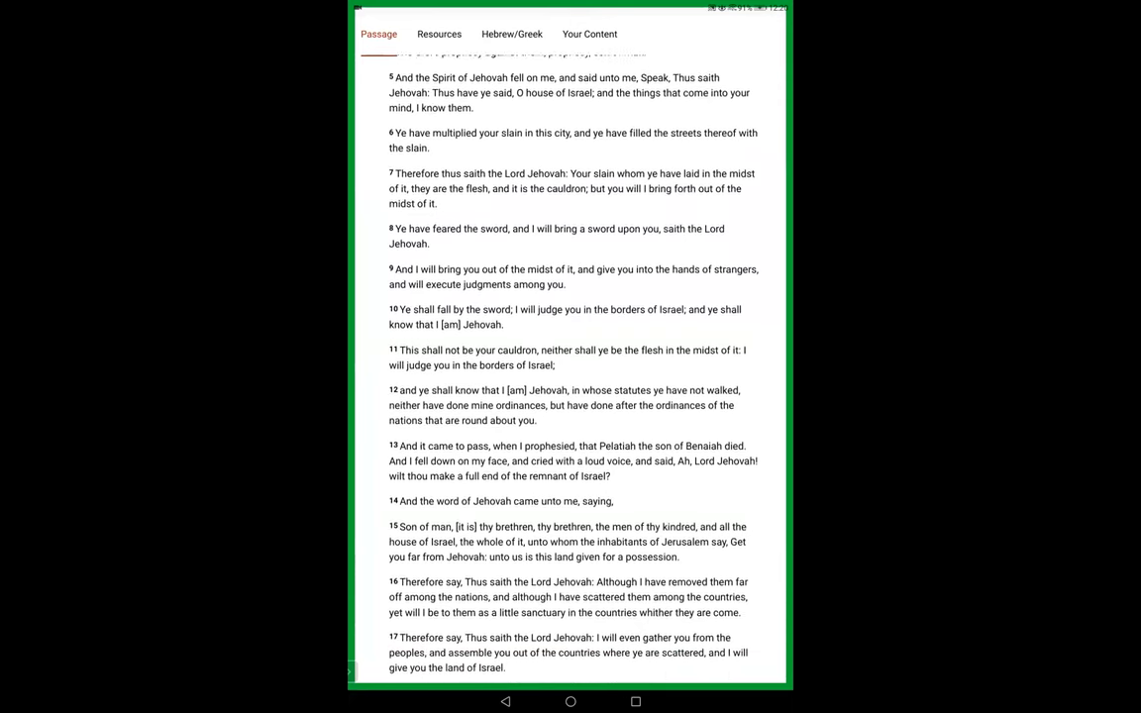
pyautogui.scroll(3)
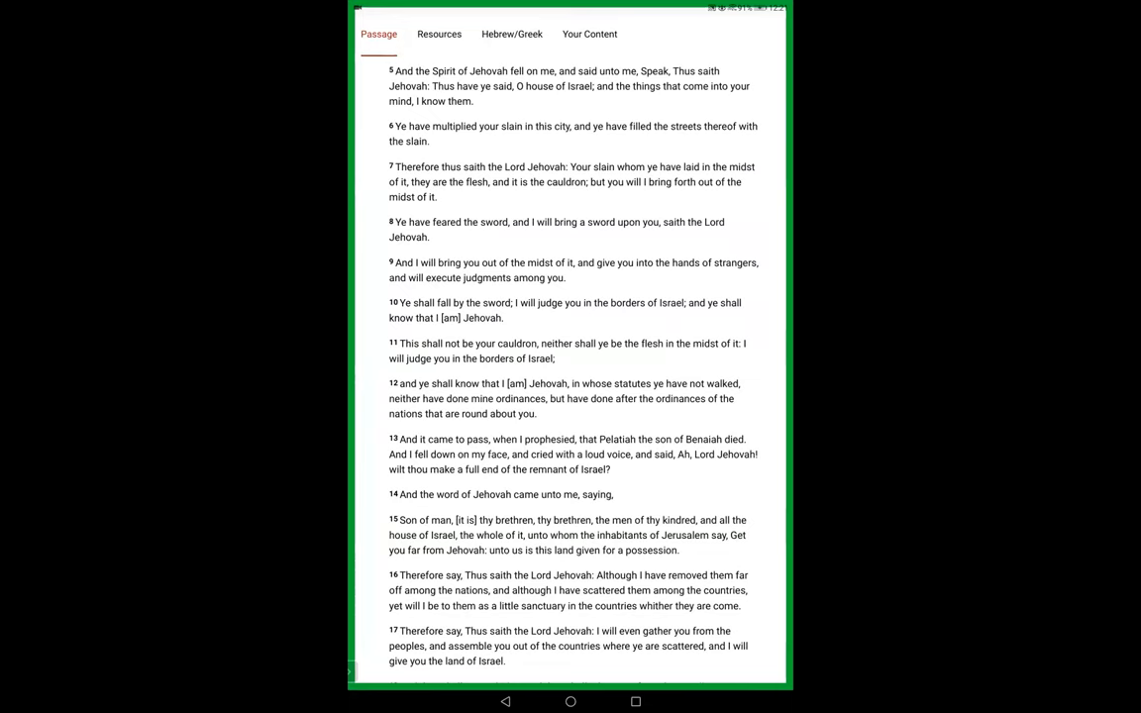
pyautogui.scroll(3)
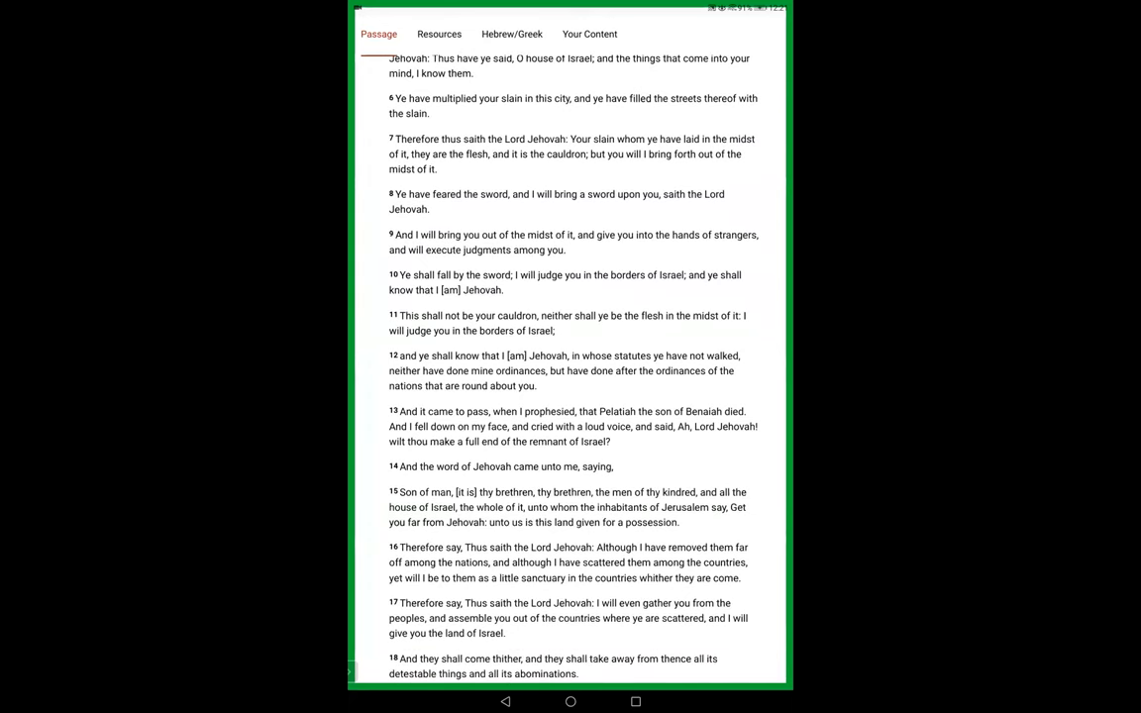
# Step: Continue down the chapter until verse 25, the last verse of Ezekiel 11, is visible
pyautogui.scroll(-3)
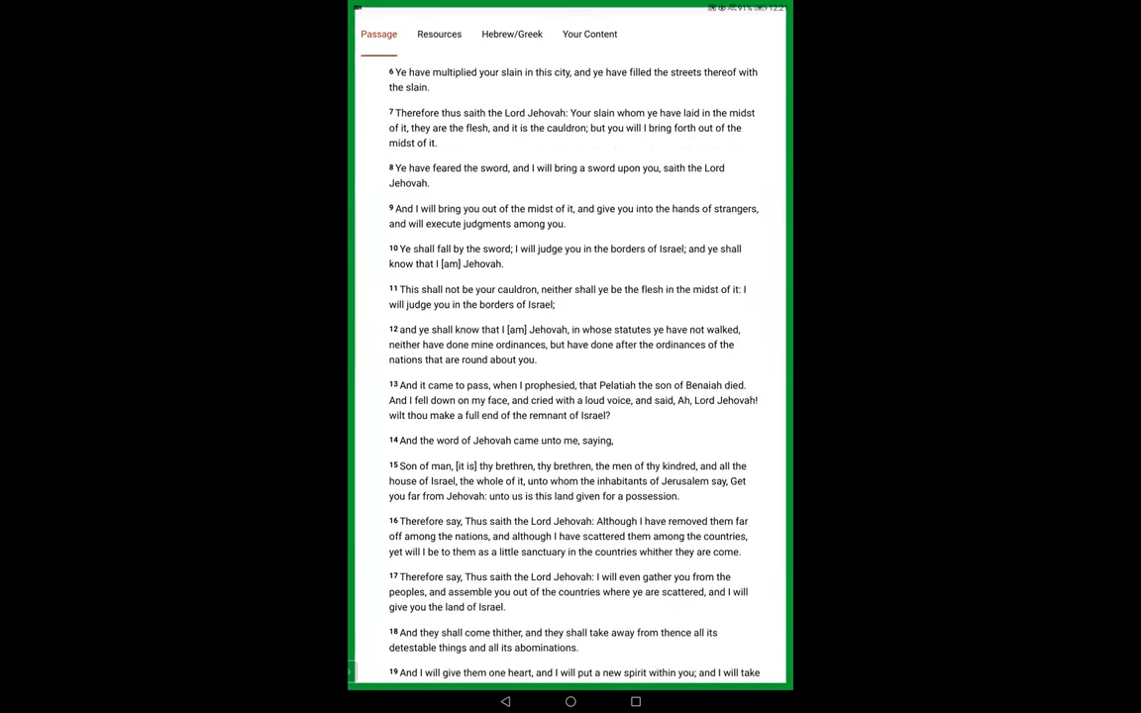
pyautogui.scroll(-3)
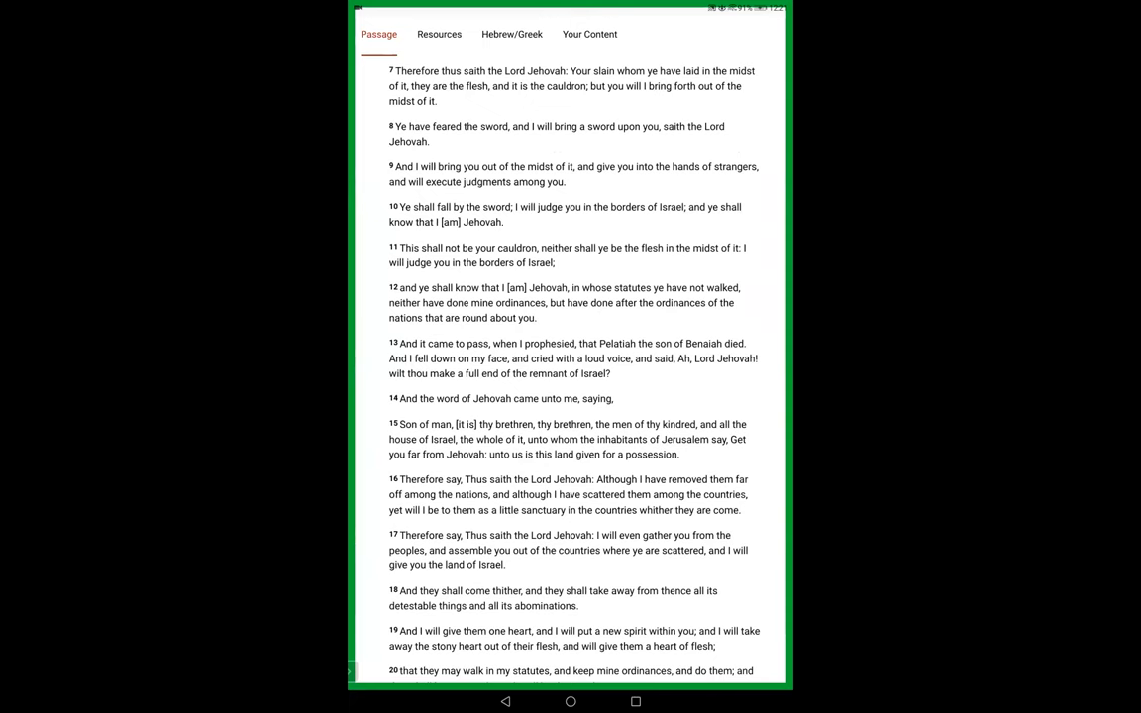
pyautogui.scroll(-3)
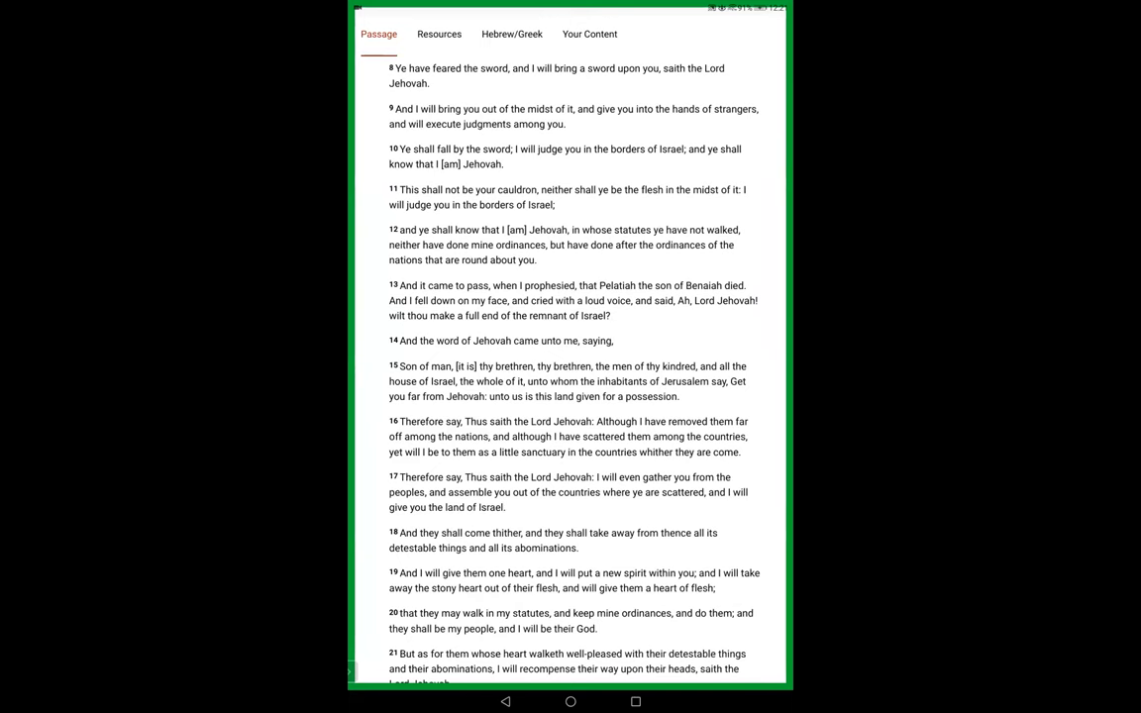
pyautogui.scroll(-3)
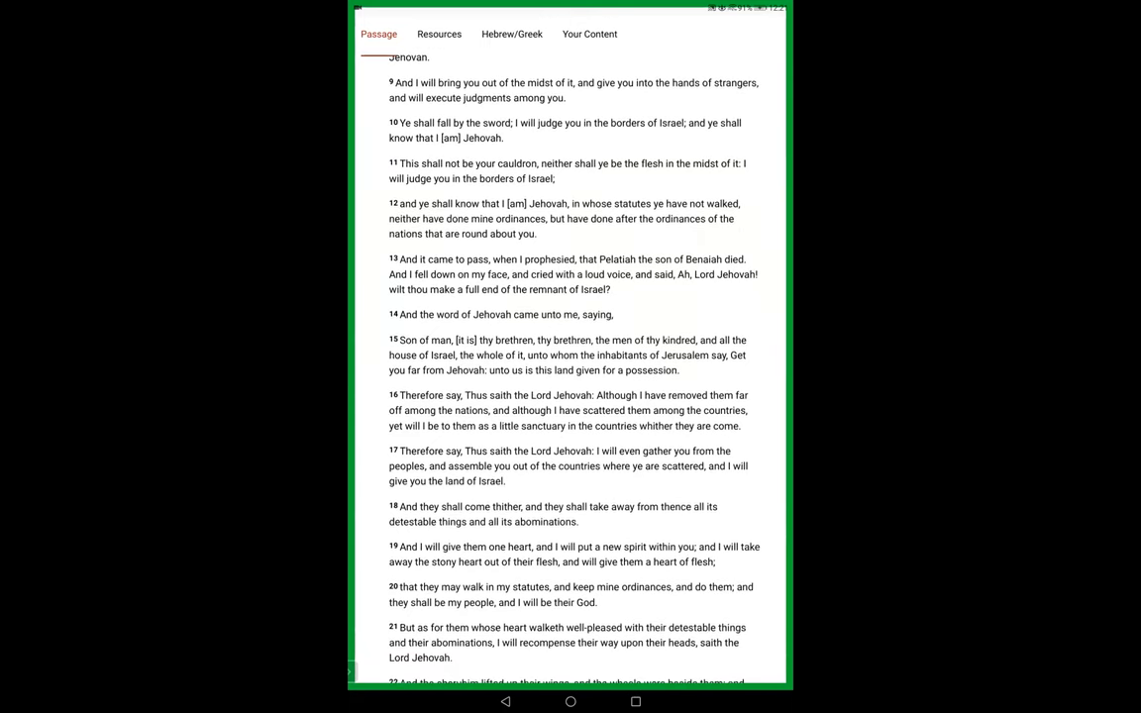
pyautogui.scroll(3)
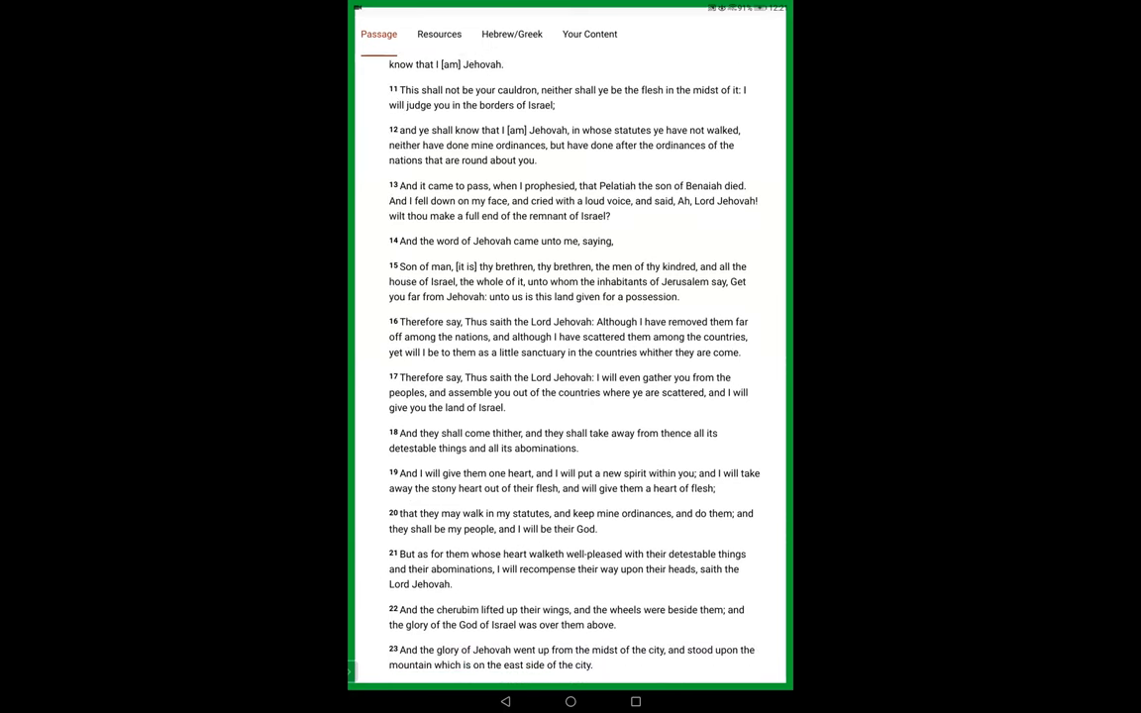
pyautogui.scroll(-3)
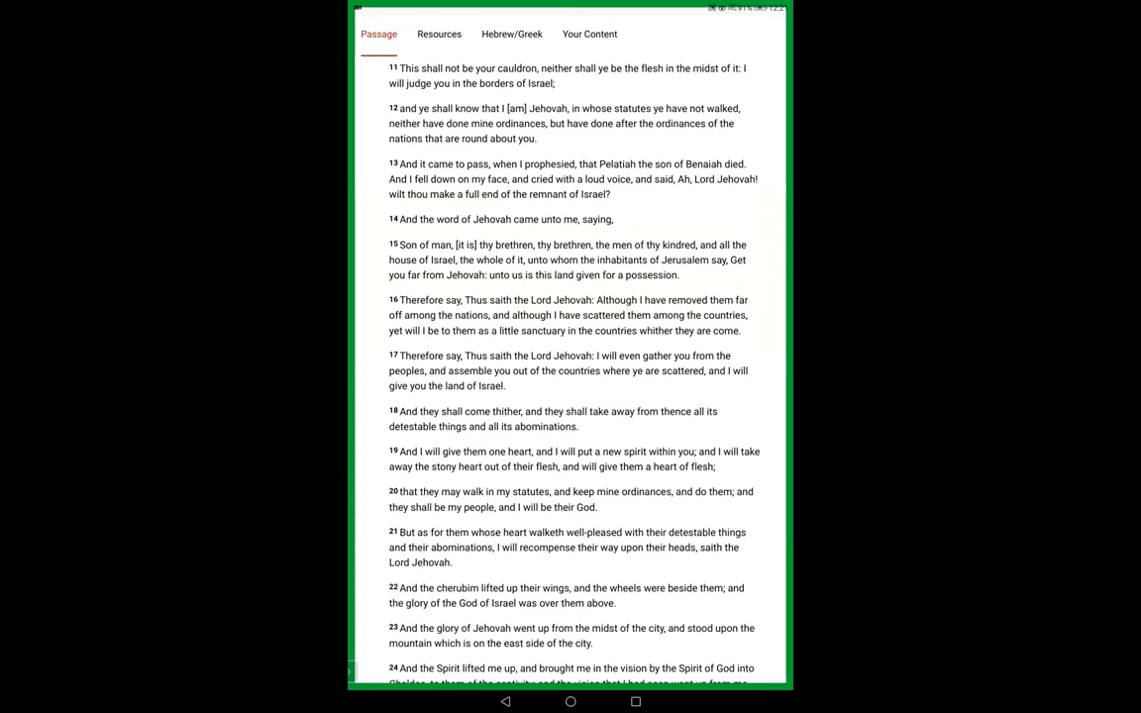
pyautogui.scroll(-3)
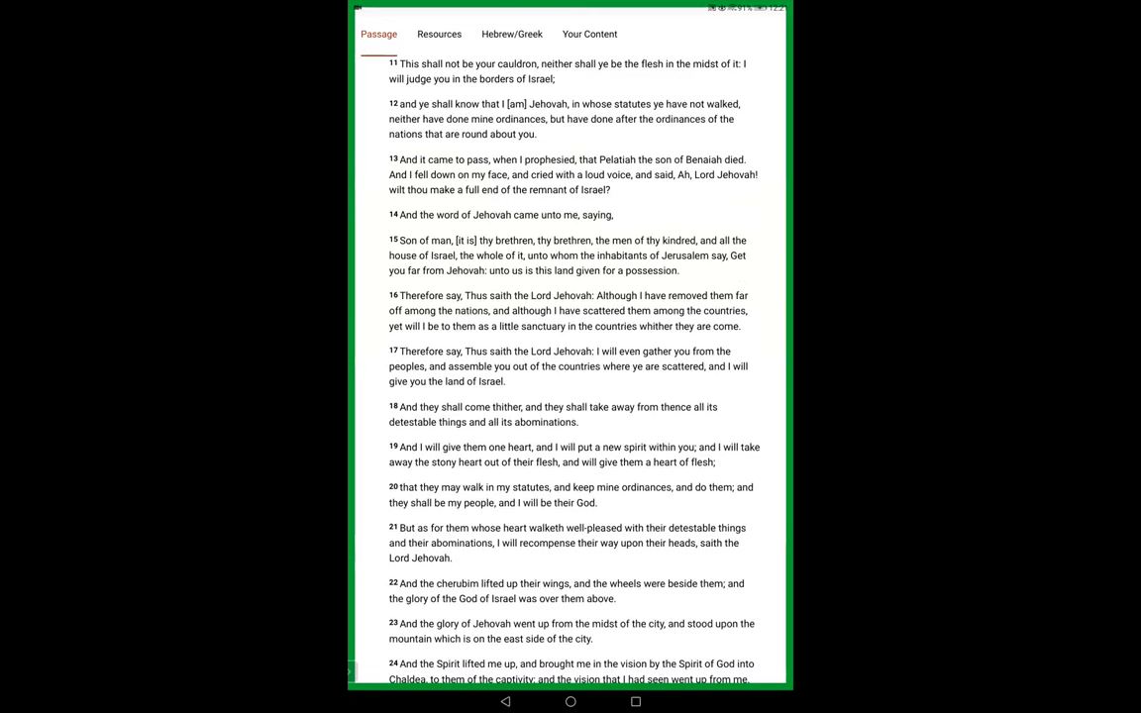
pyautogui.scroll(-3)
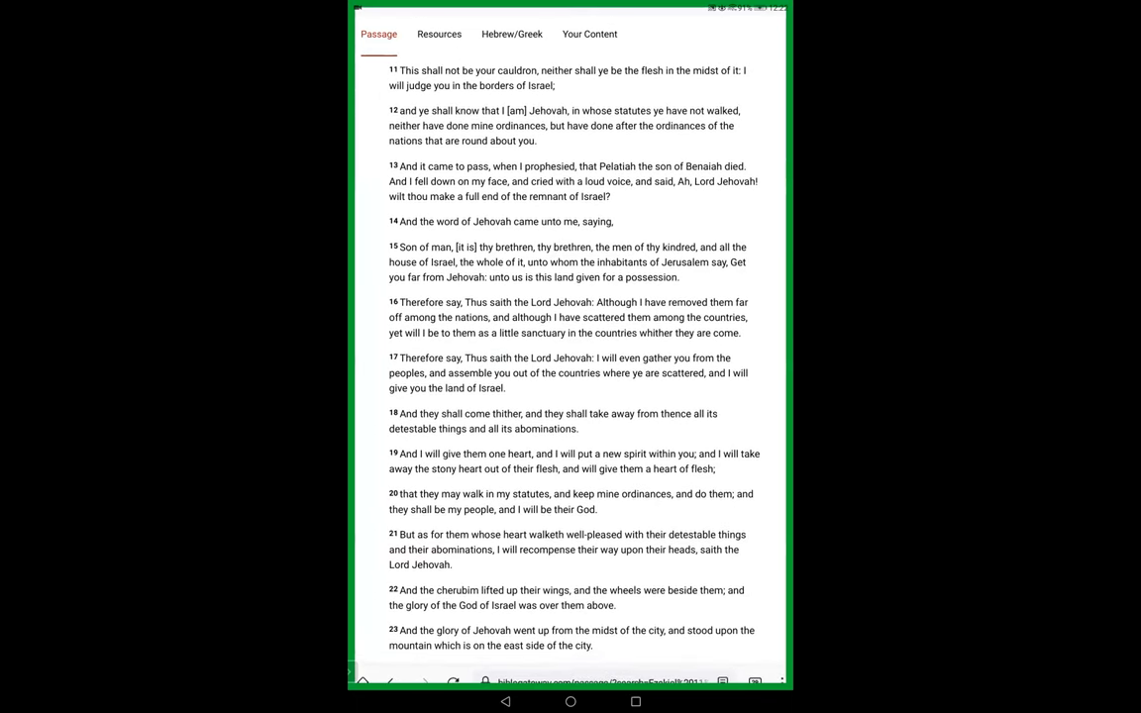
pyautogui.scroll(-3)
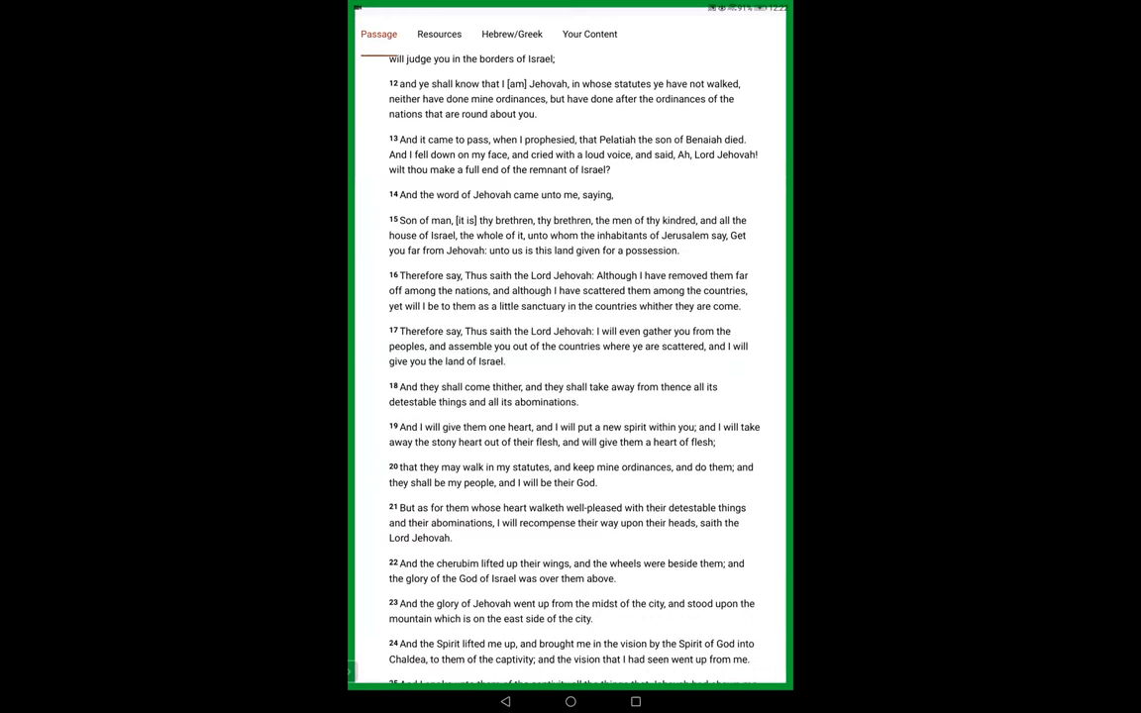
pyautogui.scroll(3)
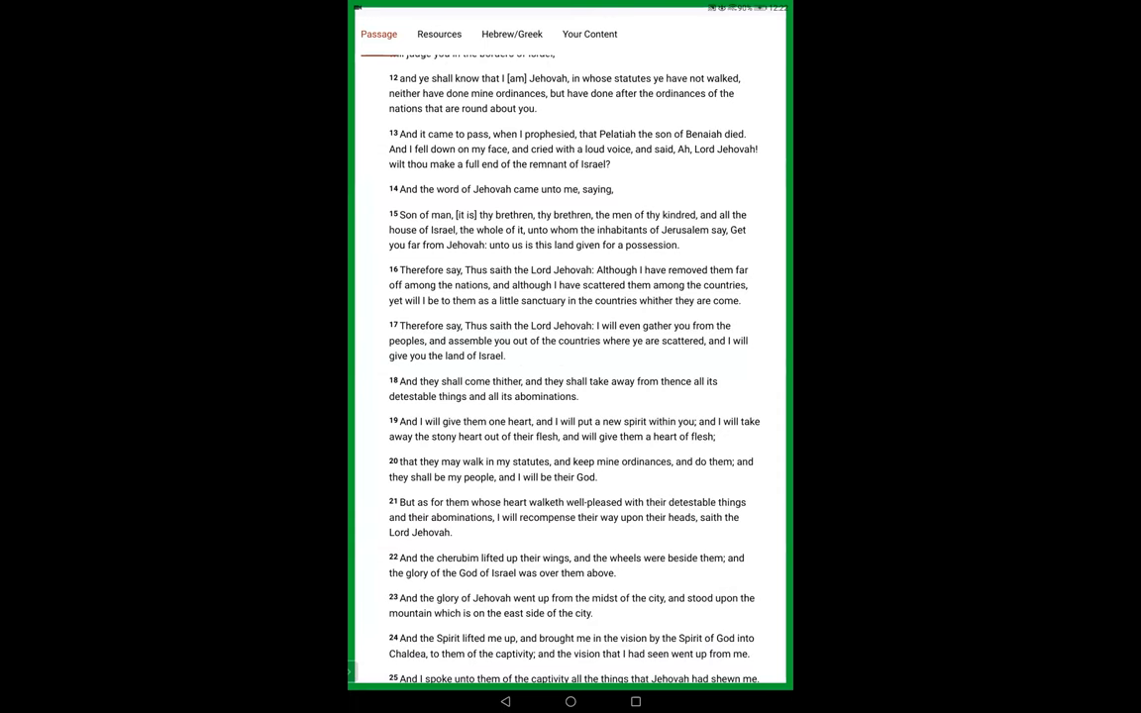
pyautogui.scroll(3)
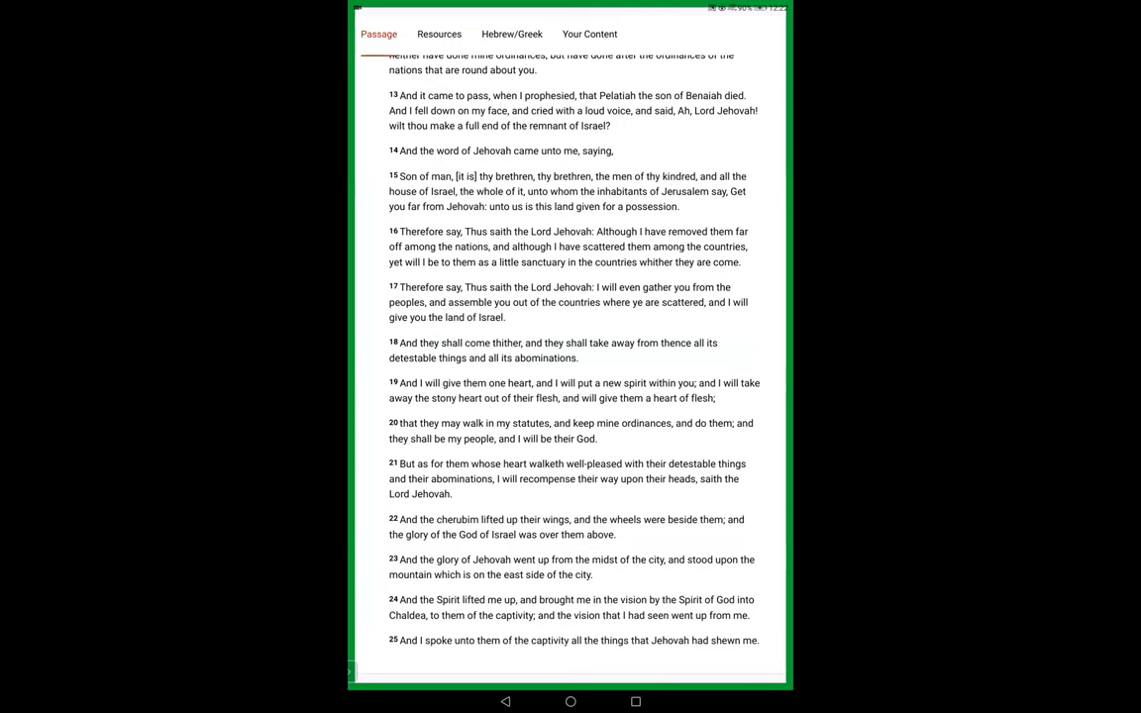
pyautogui.scroll(3)
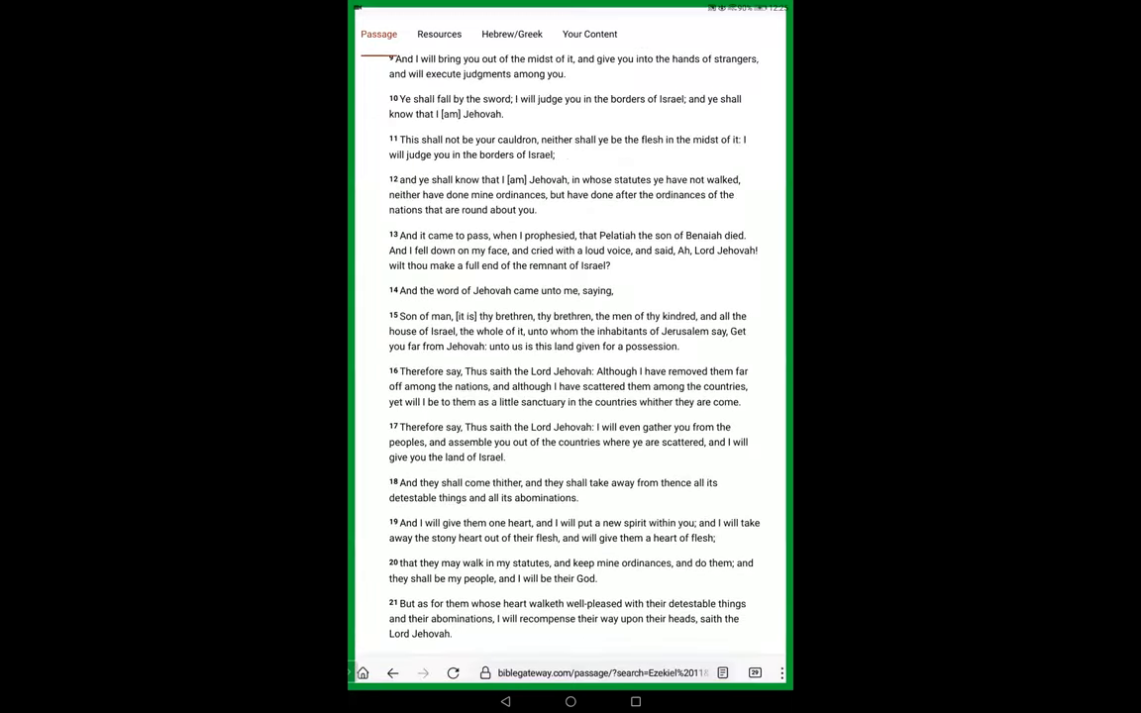
# Step: Scroll back toward verse 1 and forward again to bring verses 12–25 into view
pyautogui.scroll(3)
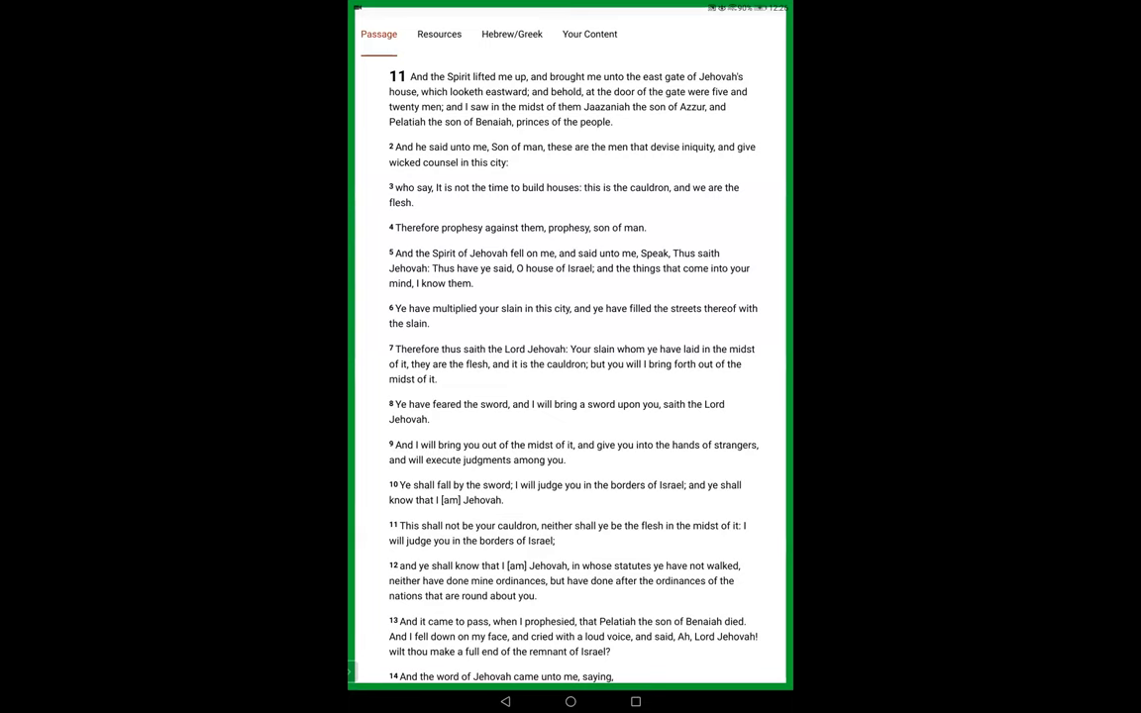
pyautogui.scroll(3)
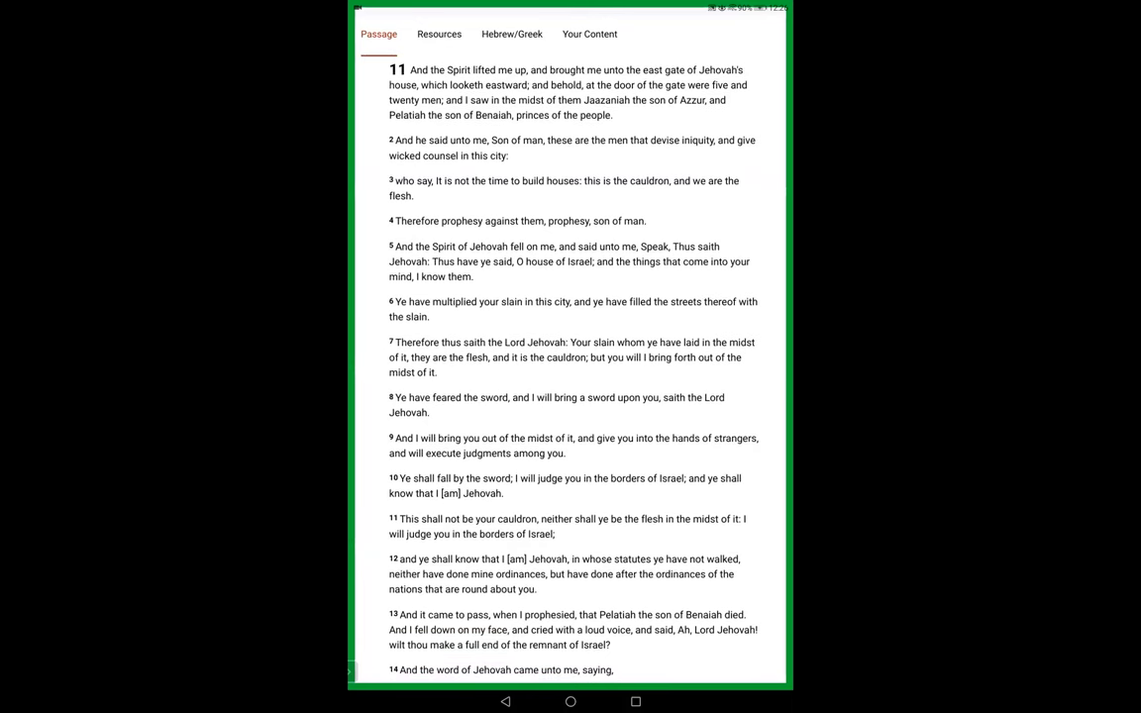
pyautogui.scroll(-3)
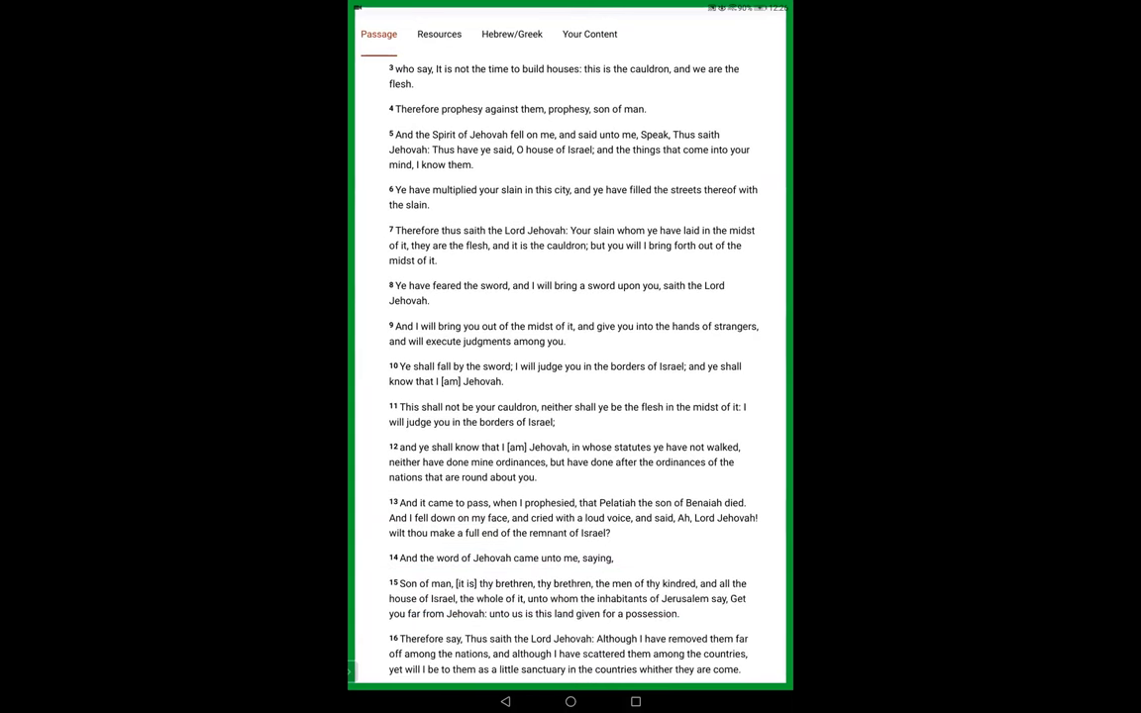
pyautogui.scroll(3)
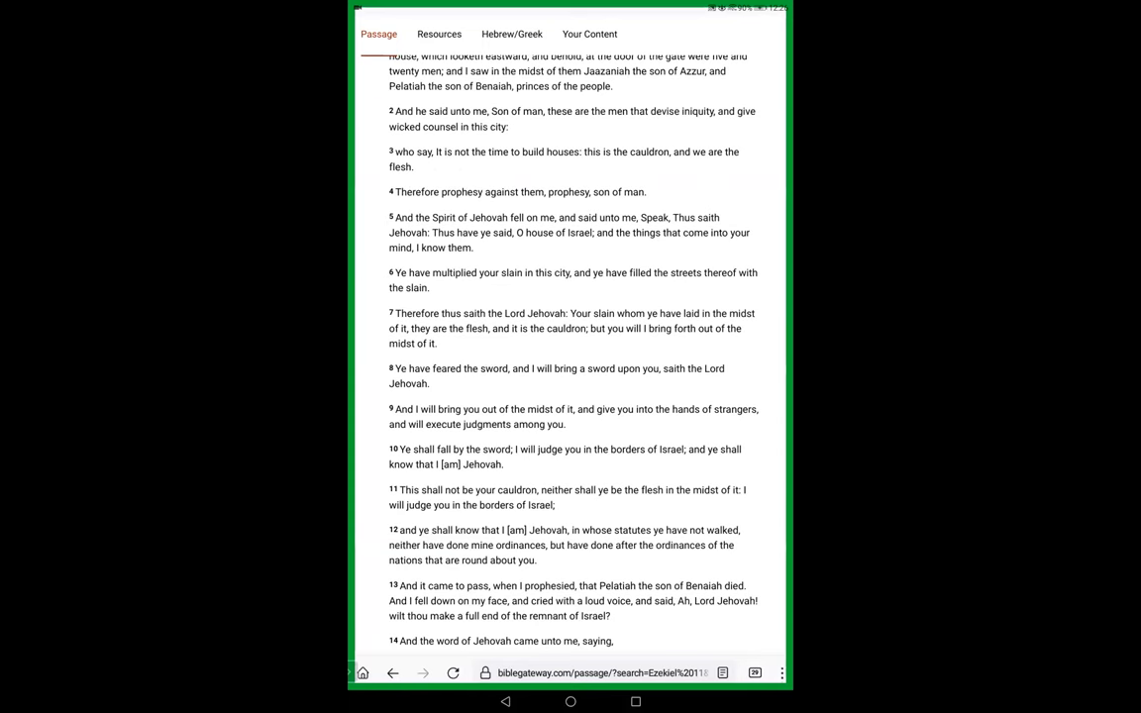
pyautogui.scroll(-3)
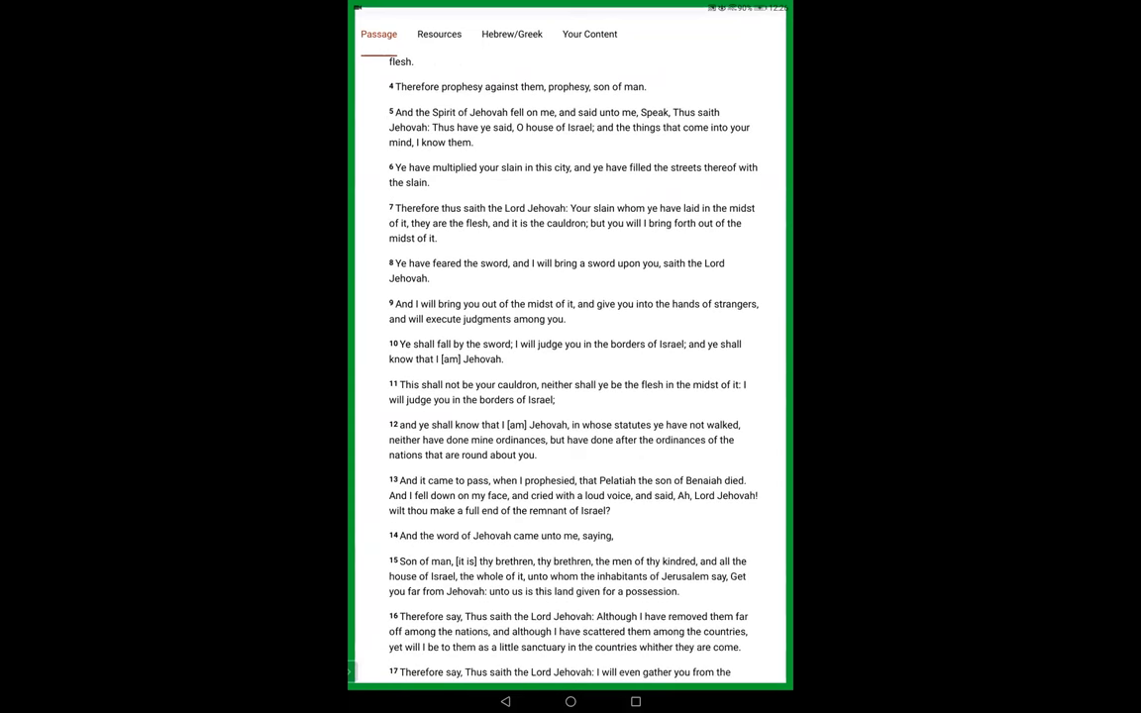
pyautogui.scroll(-3)
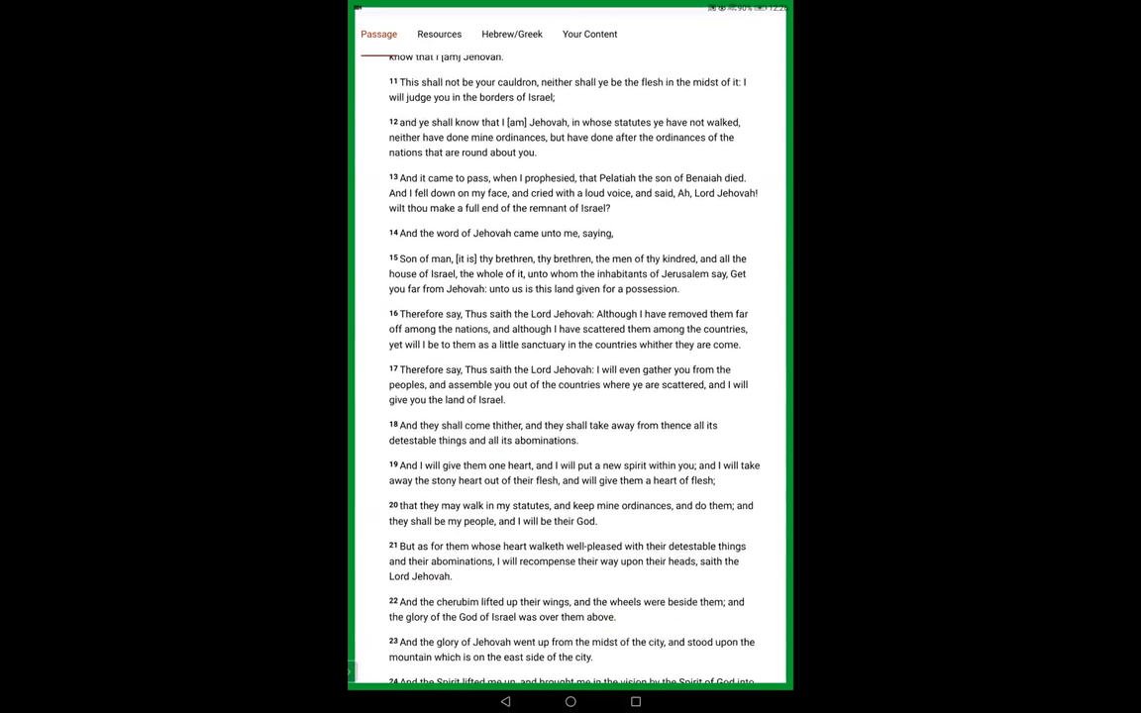
pyautogui.scroll(-3)
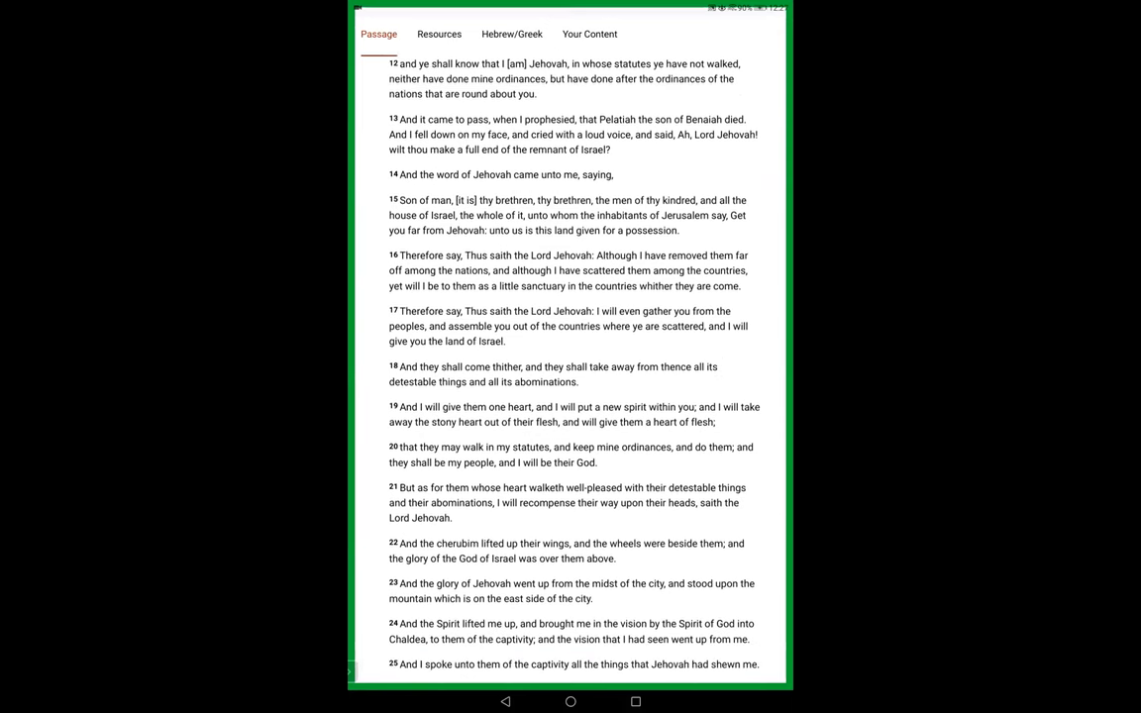
# Step: Scroll to verse 25 with the Ezekiel 10 and Ezekiel 12 chapter links beneath
pyautogui.scroll(3)
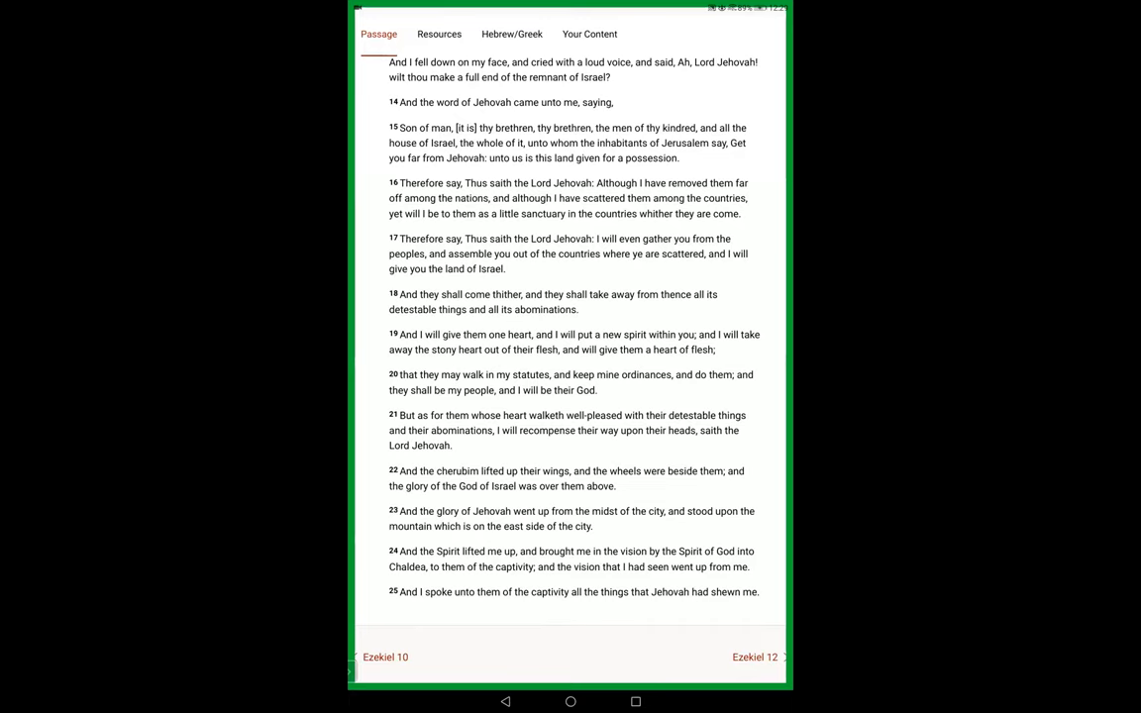
# Step: Scroll back to the top of the page showing Ezekiel 11 in the search field and verse 1
pyautogui.scroll(-3)
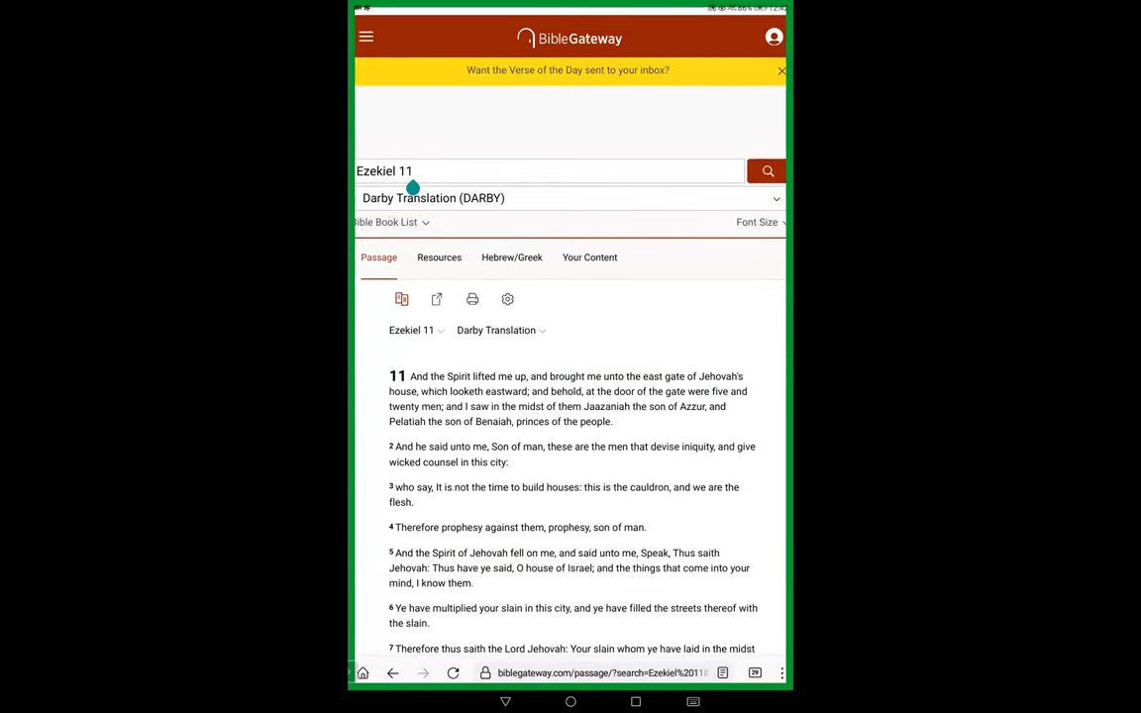
# Step: Replace Ezekiel 11 in the search box with 'Heart of flesh' and run the search
pyautogui.click(547, 170)
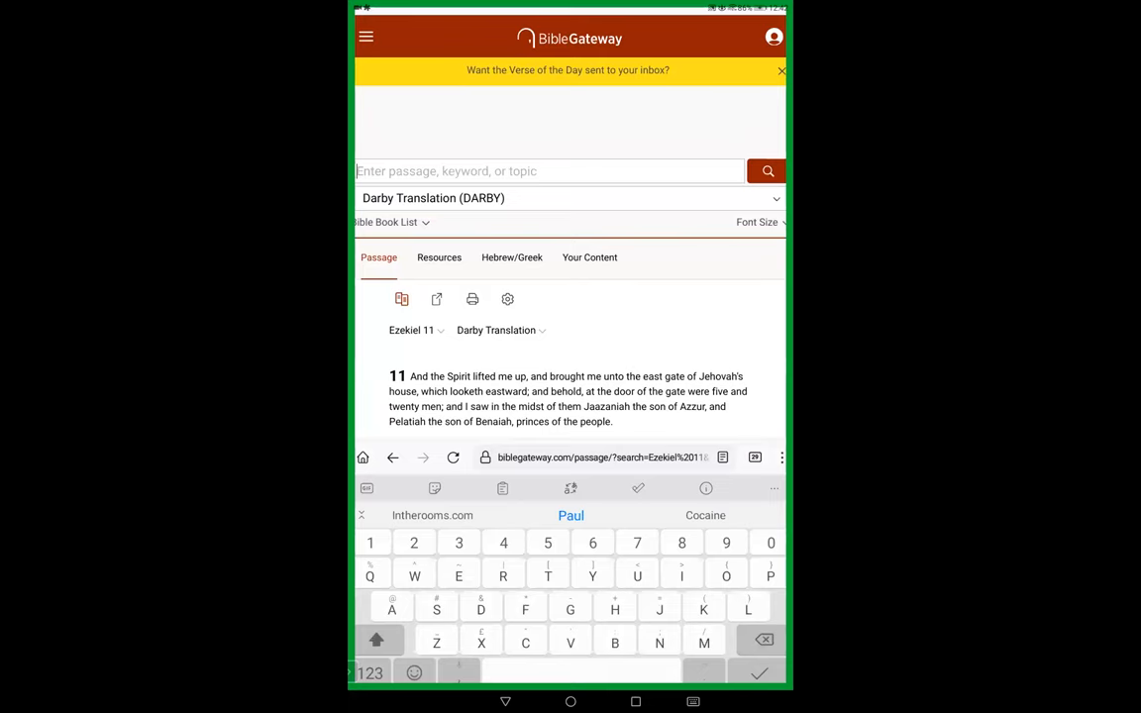
pyautogui.write('Heart')
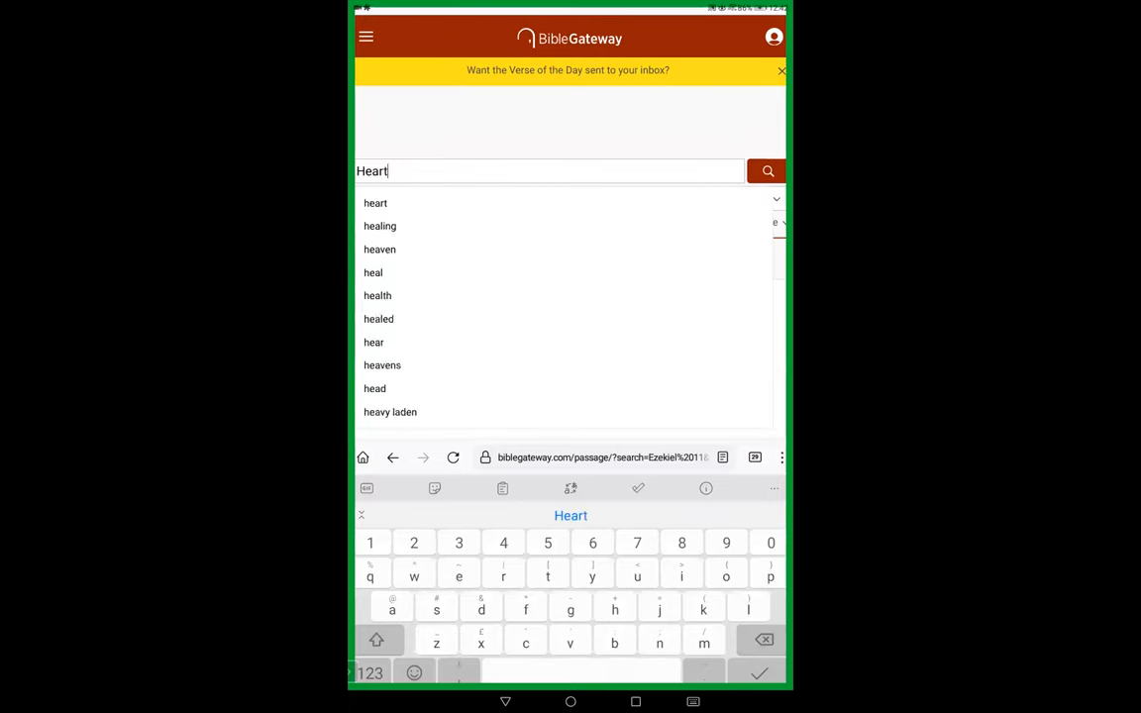
pyautogui.write('of')
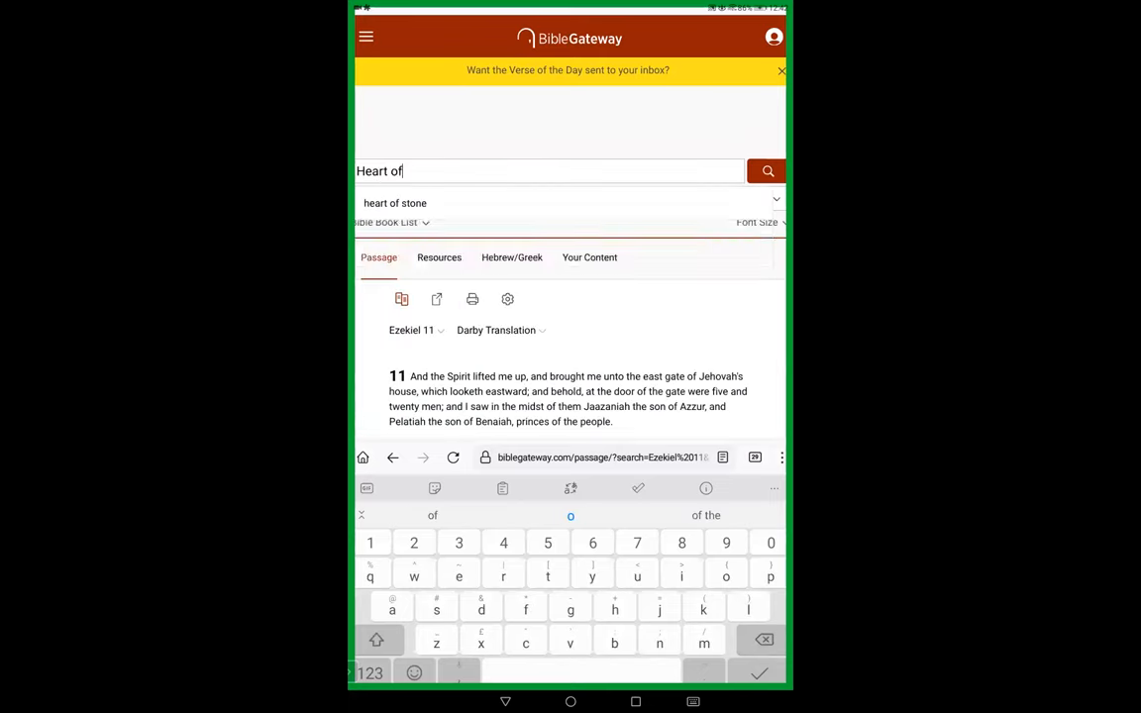
pyautogui.write('f')
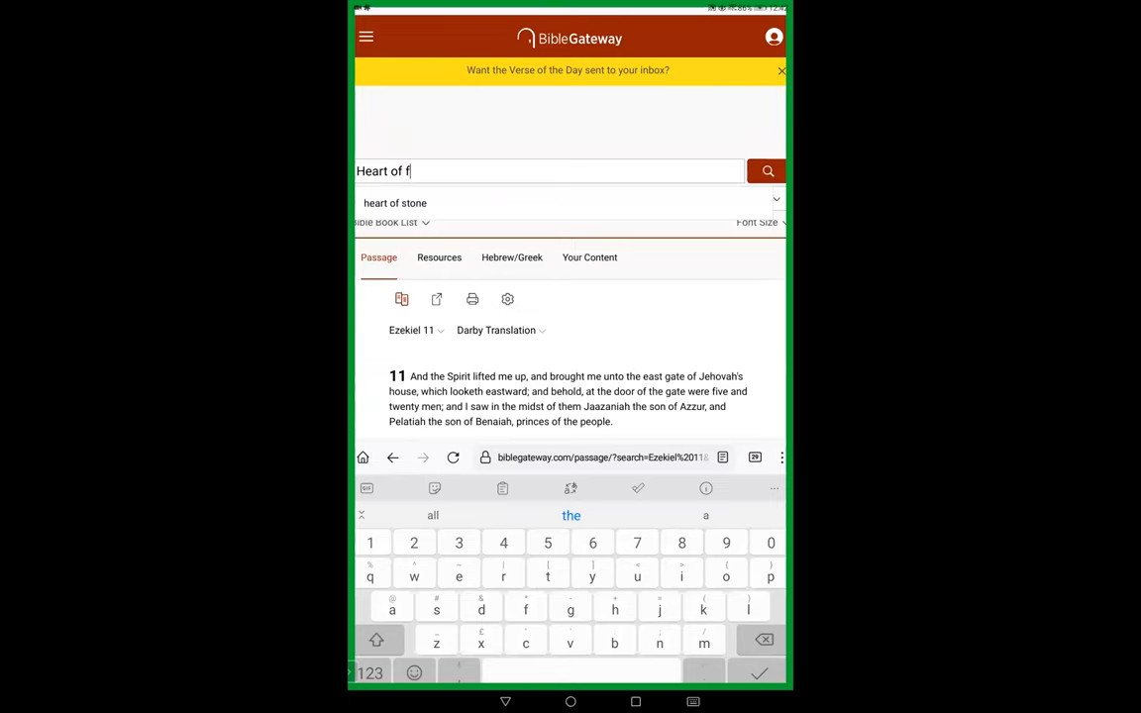
pyautogui.write('lesh')
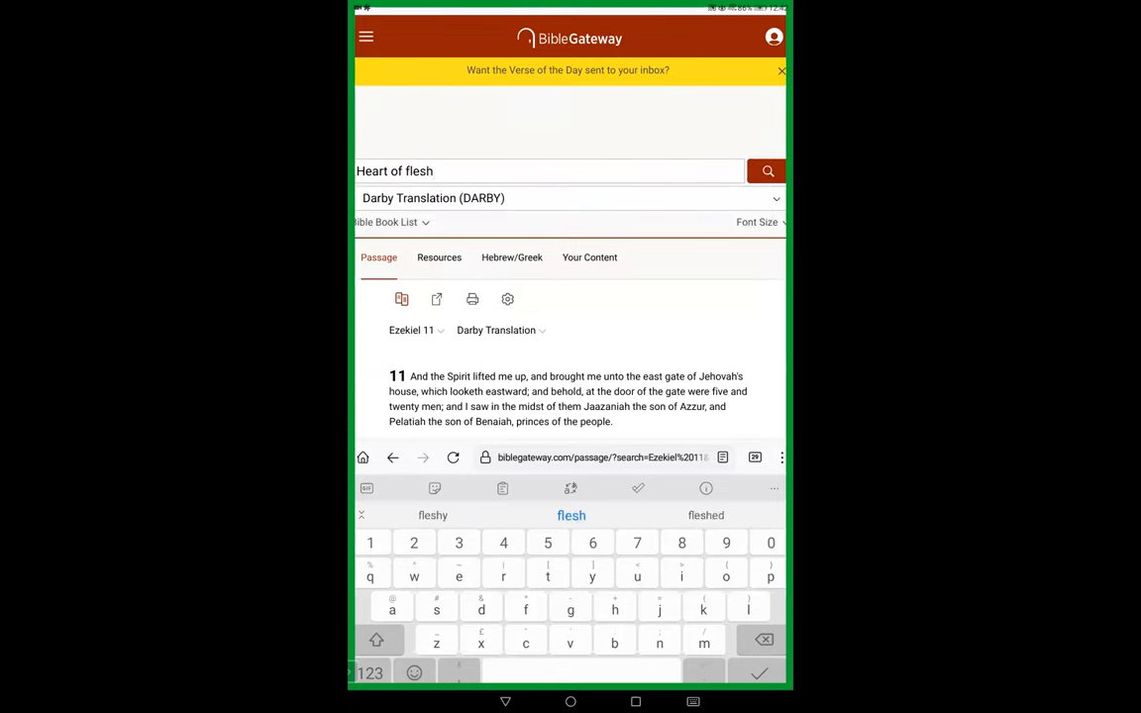
pyautogui.click(767, 170)
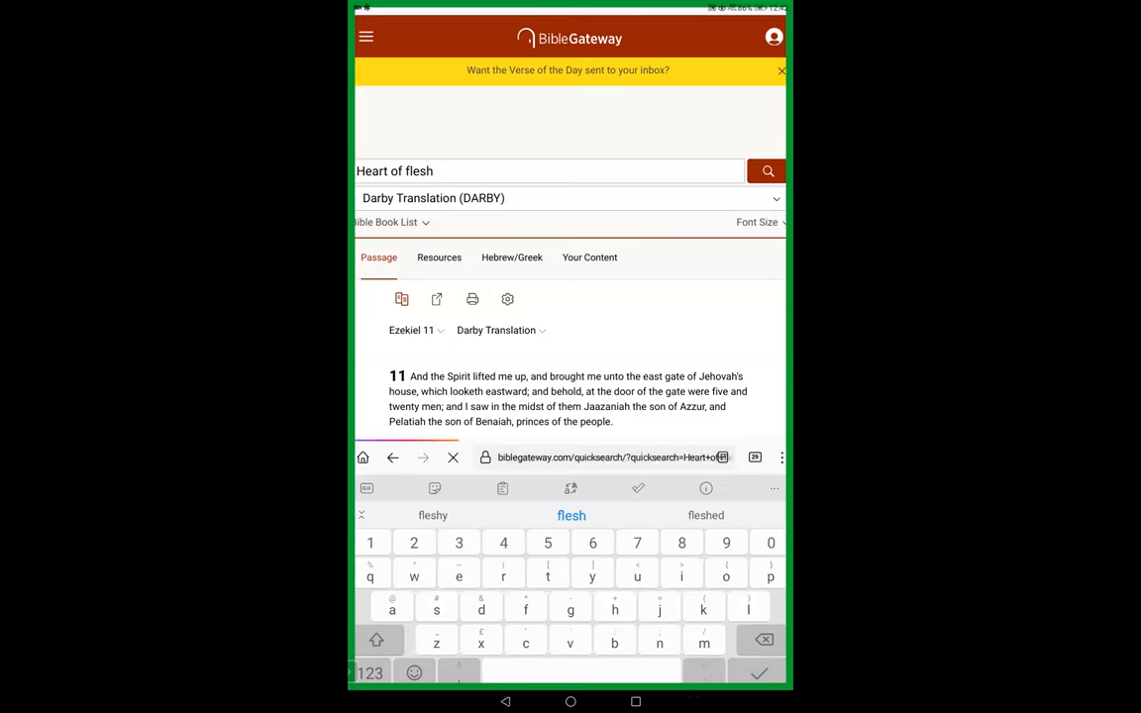
pyautogui.click(767, 170)
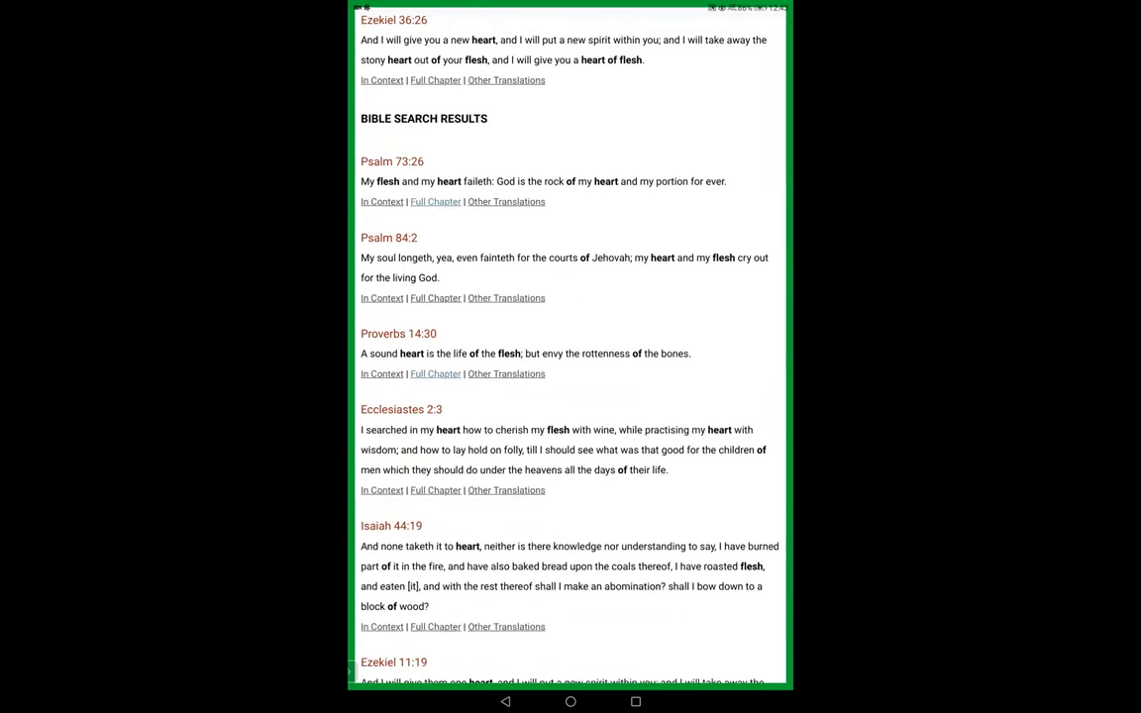
pyautogui.scroll(3)
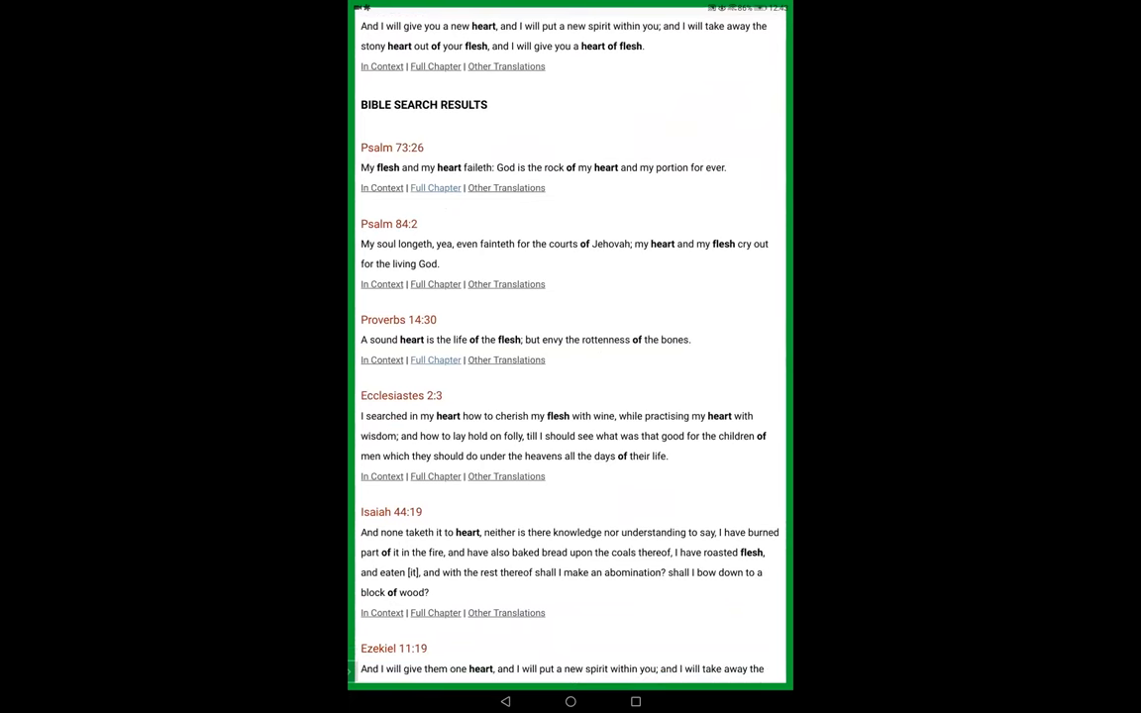
pyautogui.scroll(3)
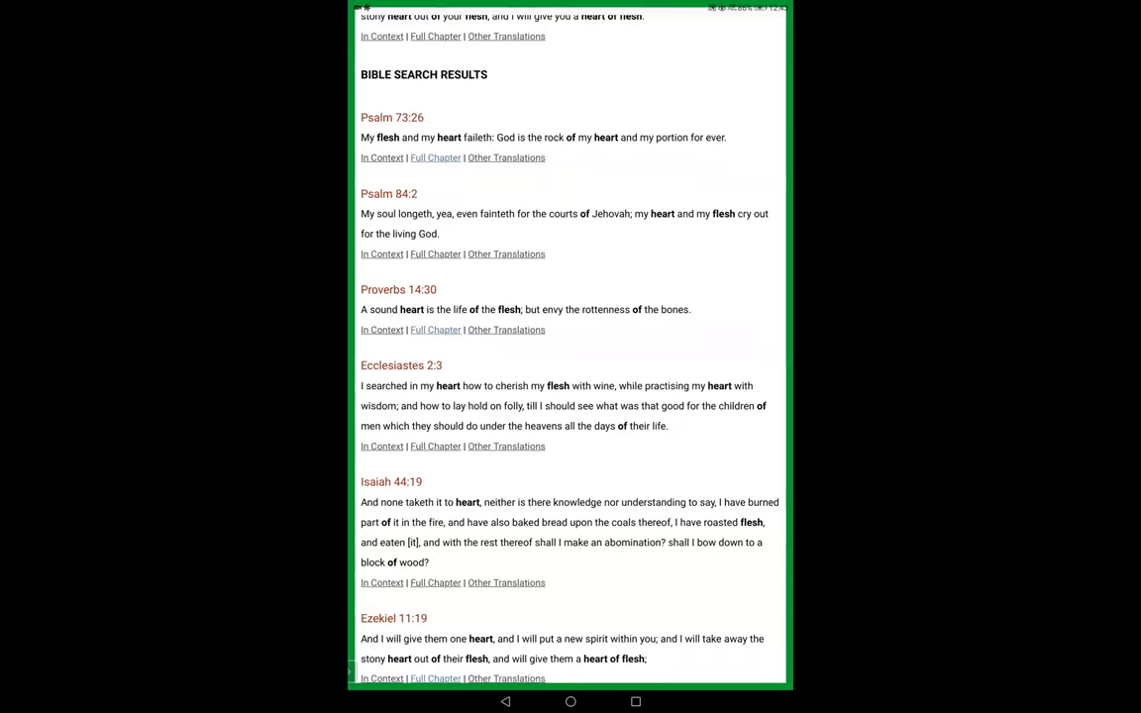
pyautogui.scroll(3)
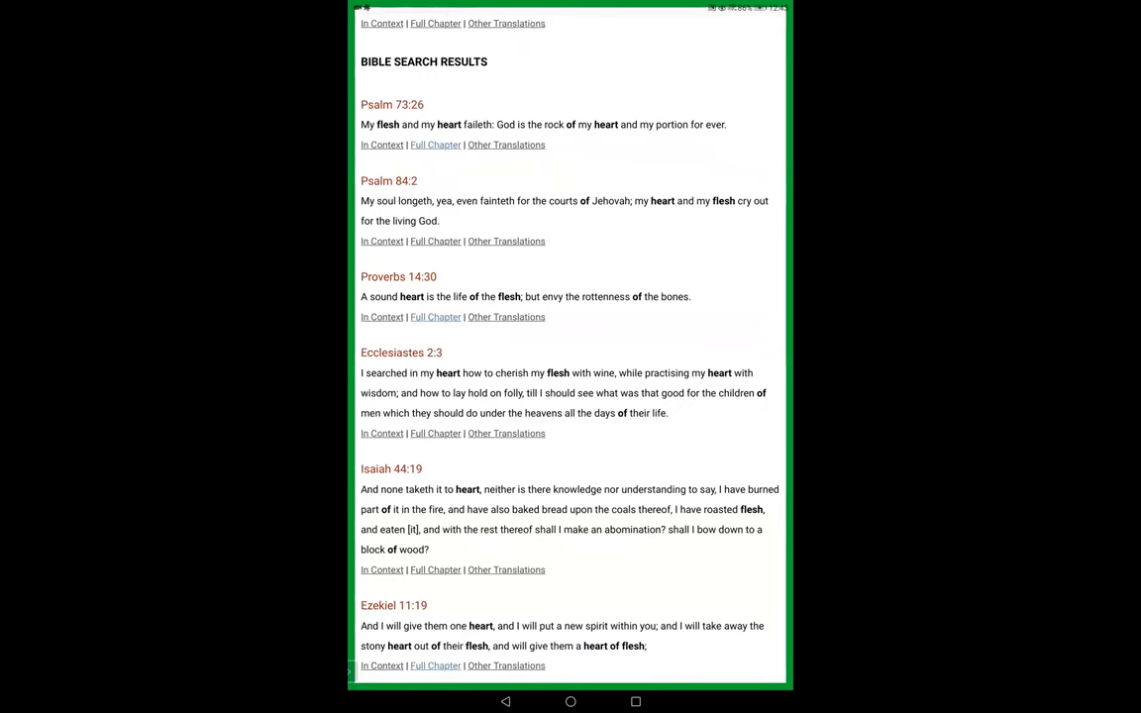
pyautogui.scroll(3)
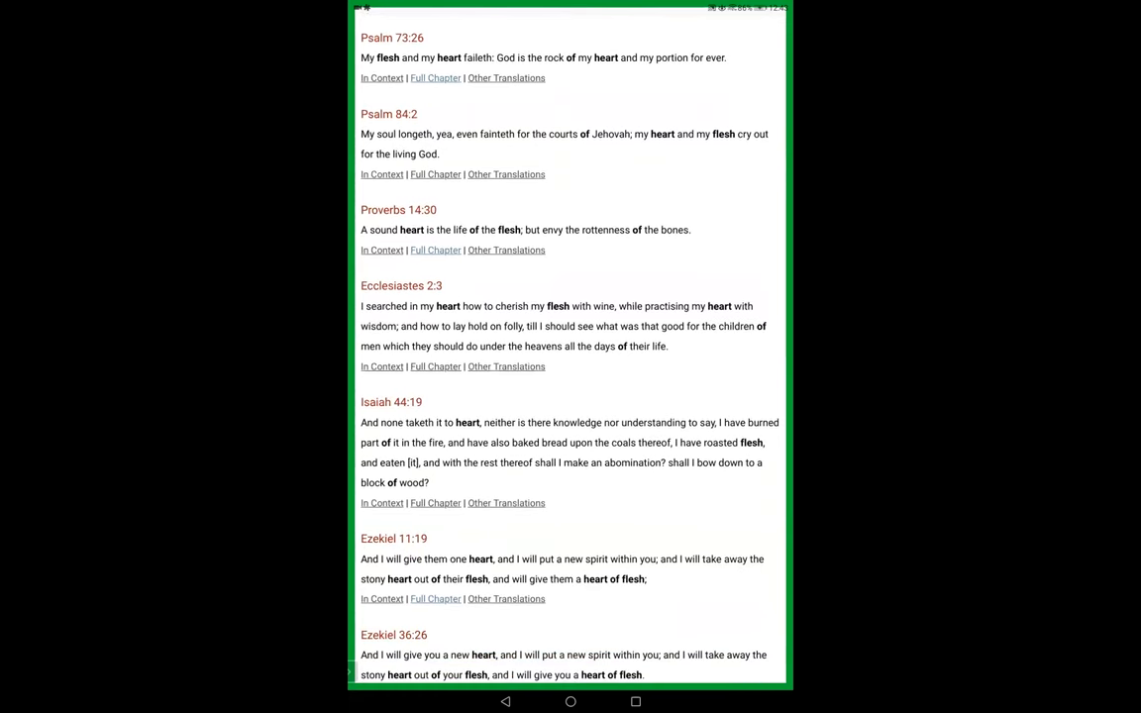
pyautogui.scroll(-3)
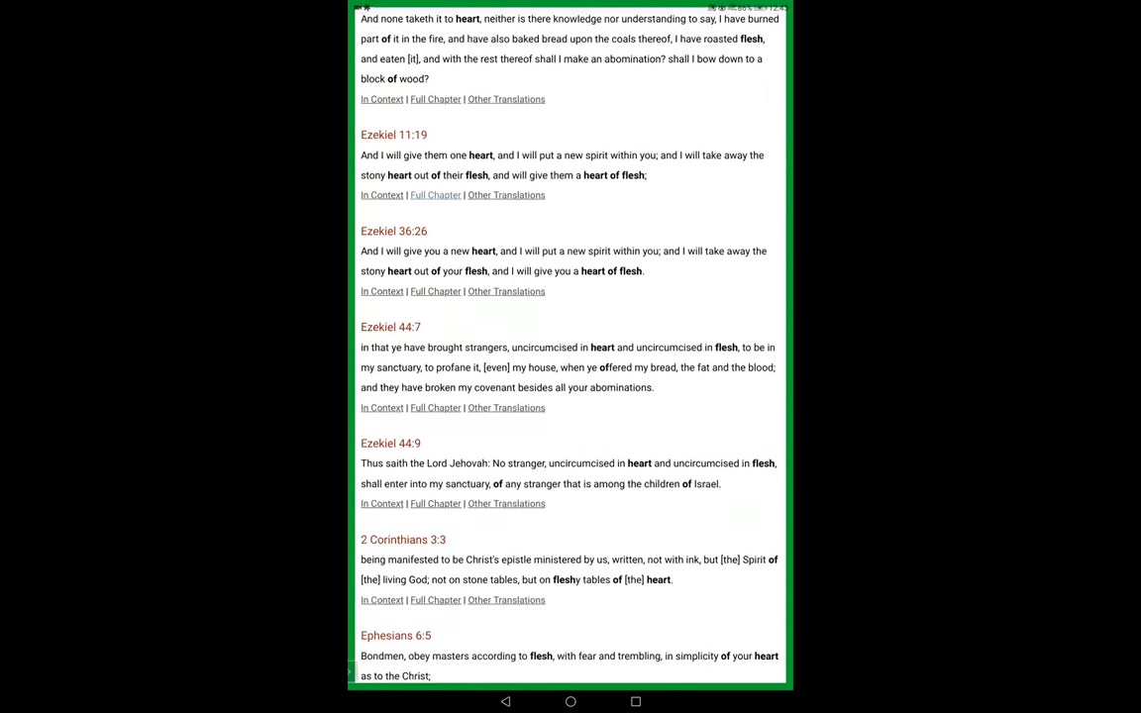
pyautogui.scroll(-3)
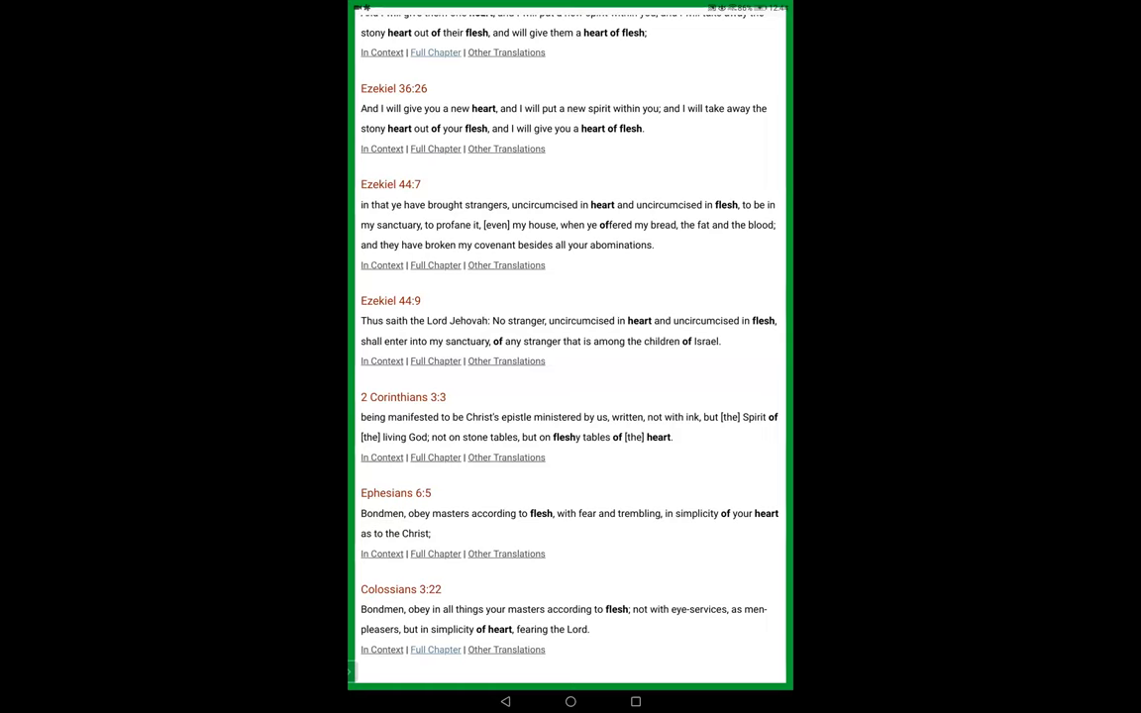
pyautogui.scroll(3)
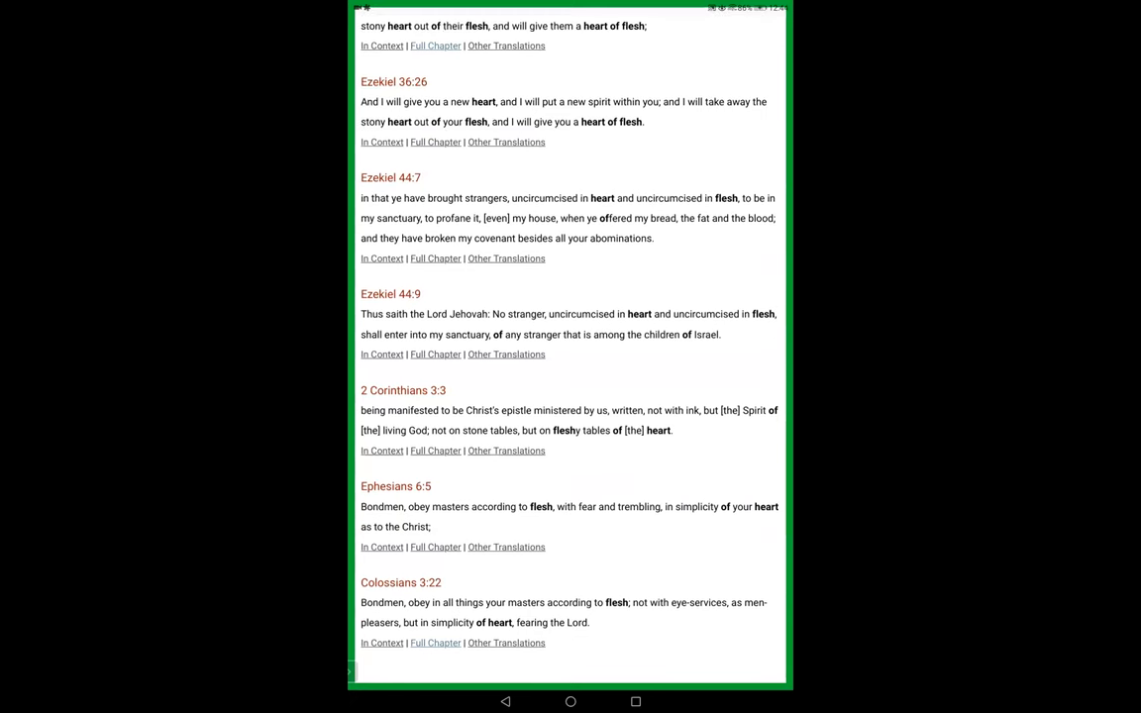
pyautogui.scroll(-3)
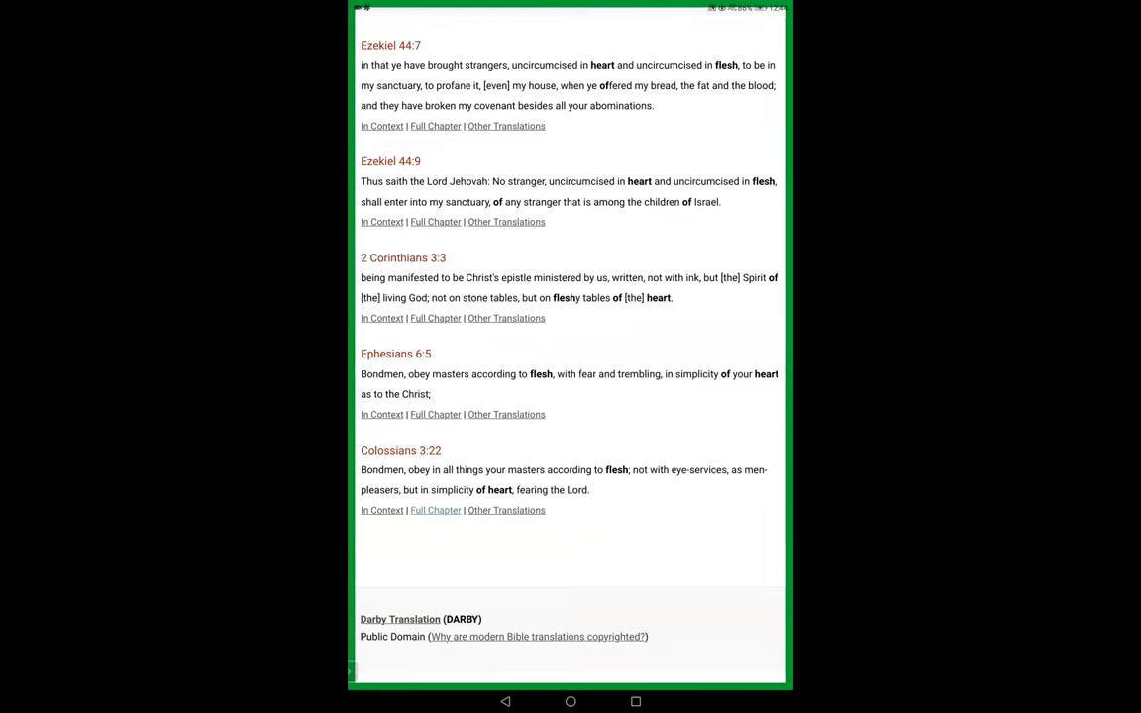
# Step: Scroll the reopened Ezekiel 11 Darby text to verses 9–23 around the verse-19 promise
pyautogui.scroll(3)
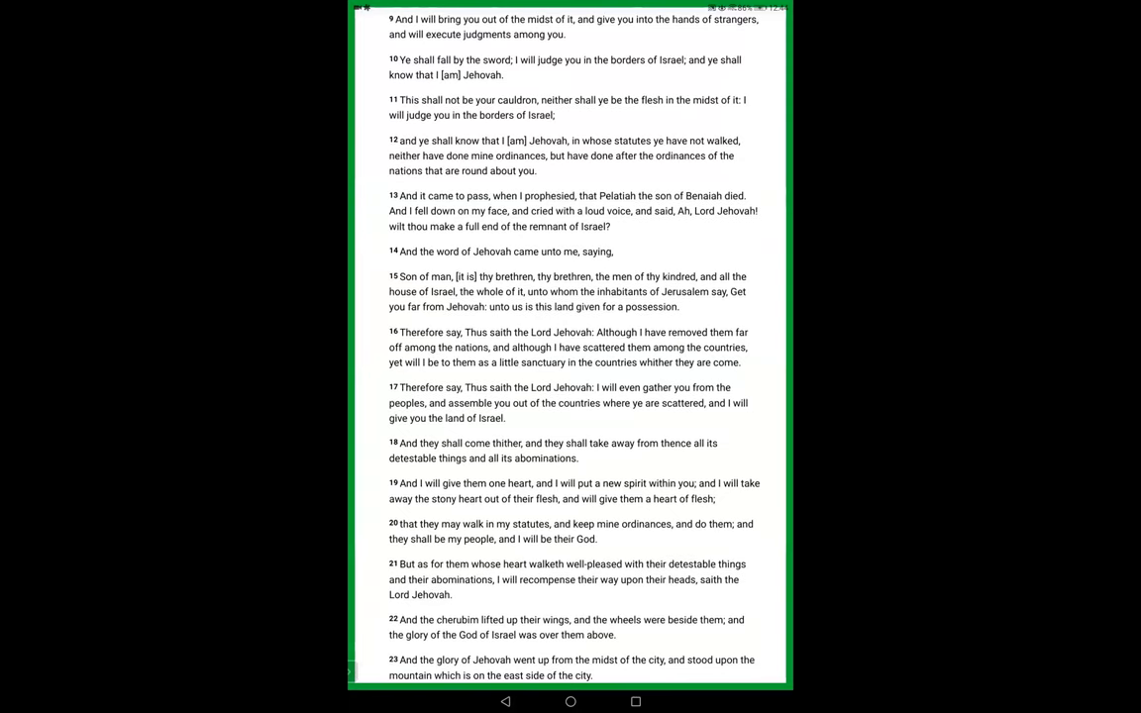
pyautogui.scroll(-3)
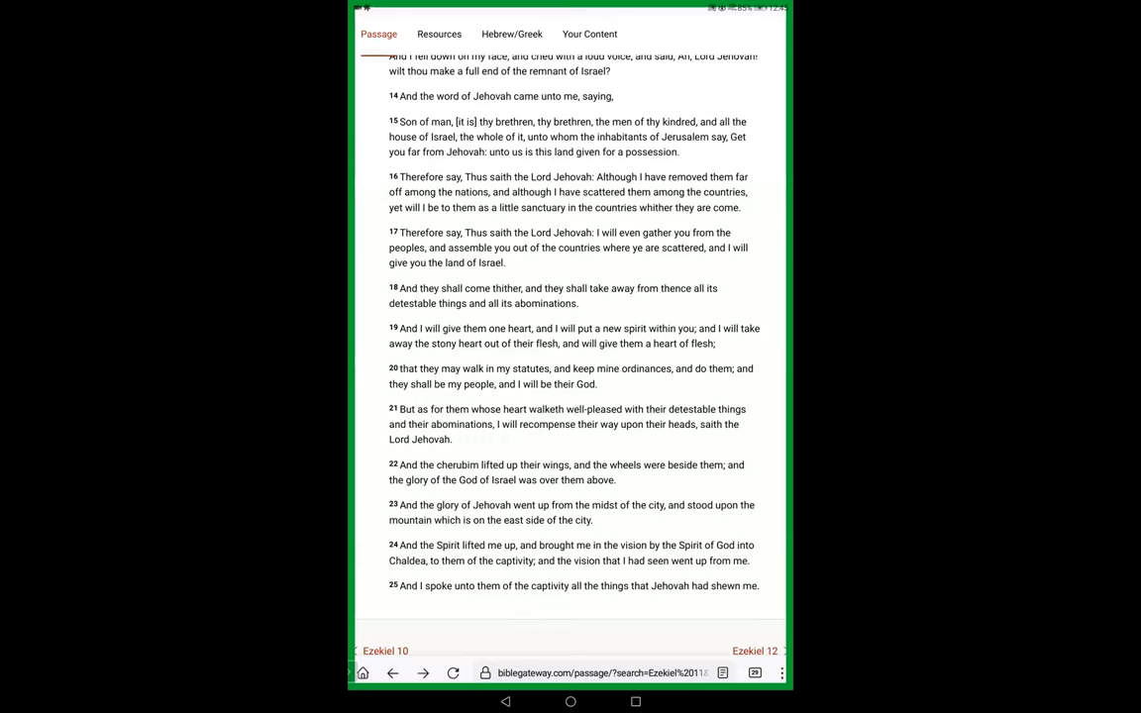
pyautogui.scroll(3)
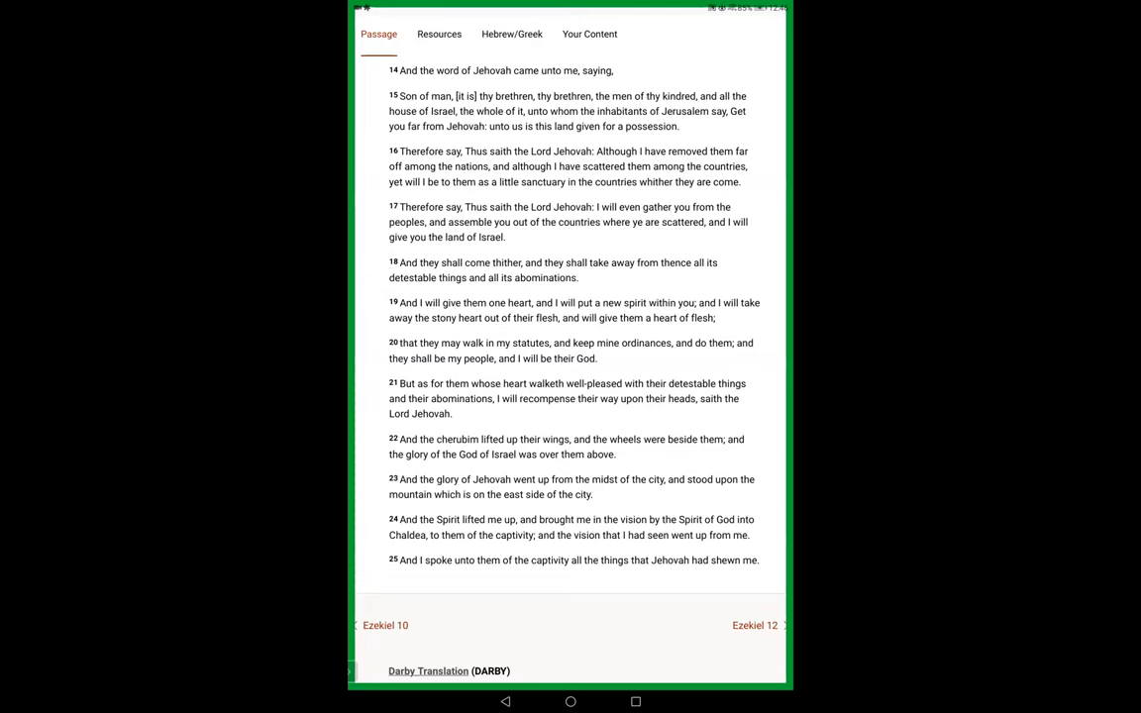
pyautogui.scroll(3)
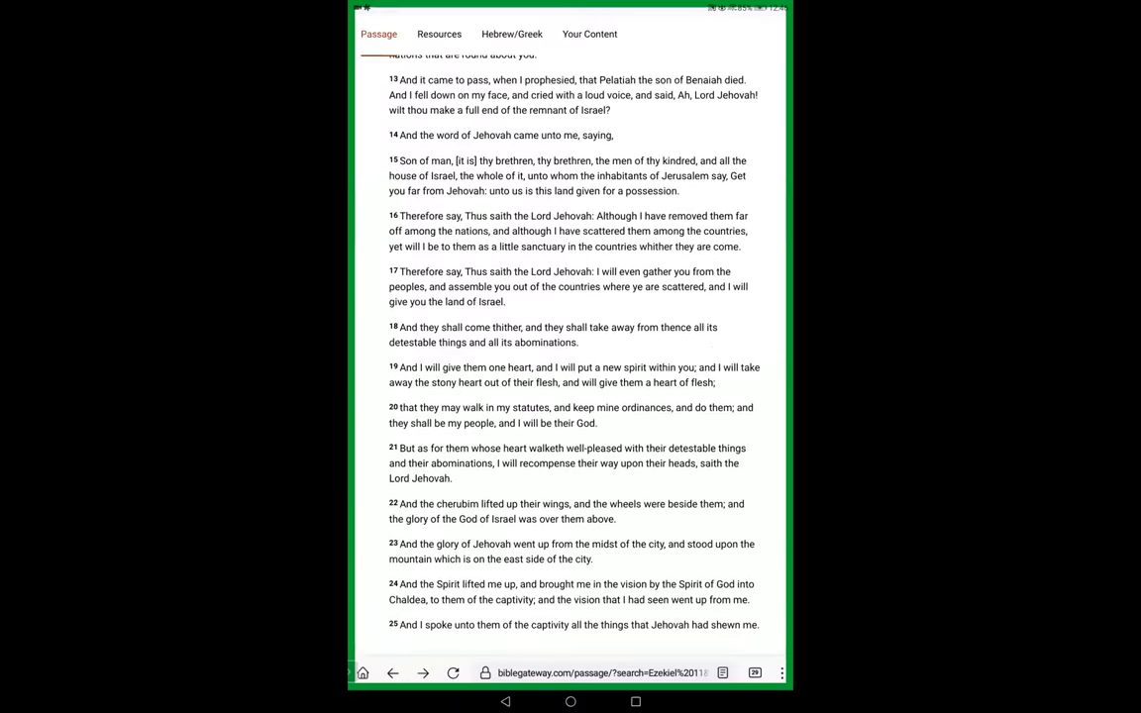
# Step: Scroll up to verse 1, then down to verse 25 and the Ezekiel 10/12 links
pyautogui.scroll(3)
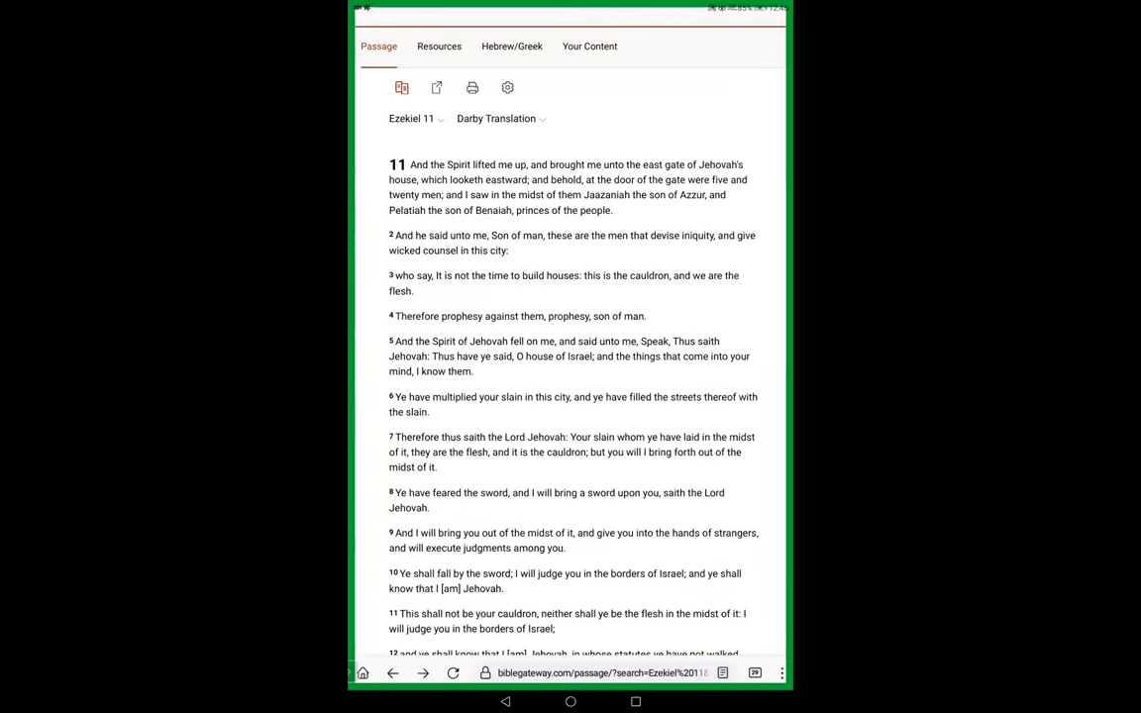
pyautogui.scroll(3)
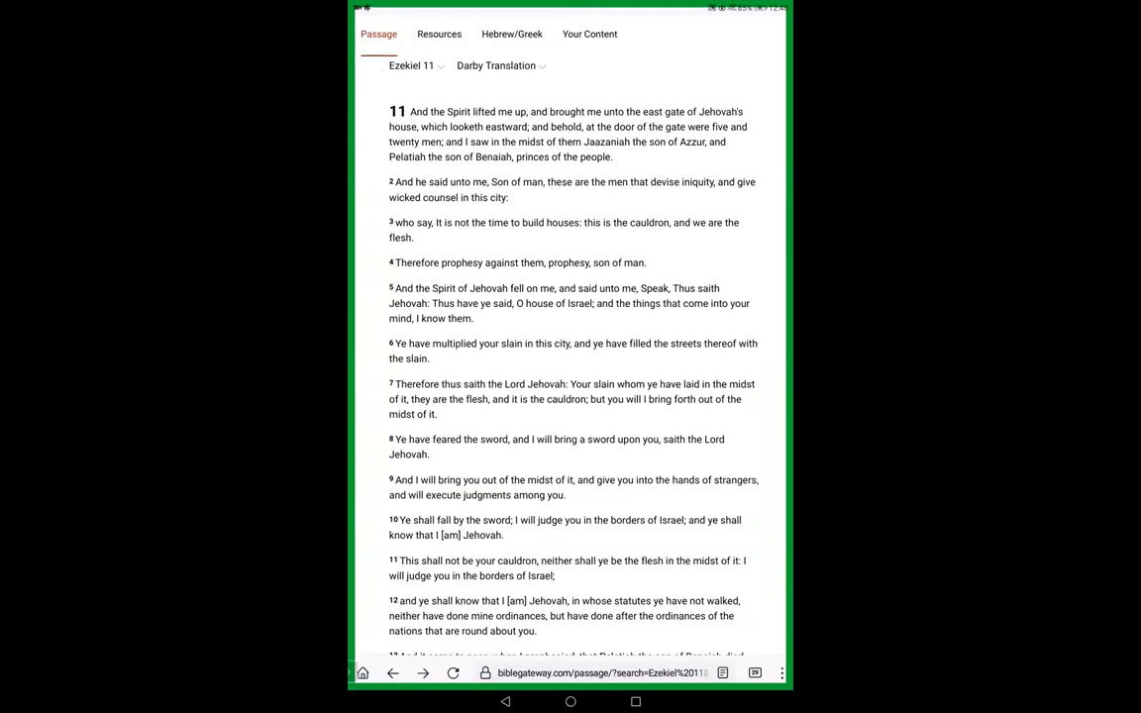
pyautogui.scroll(3)
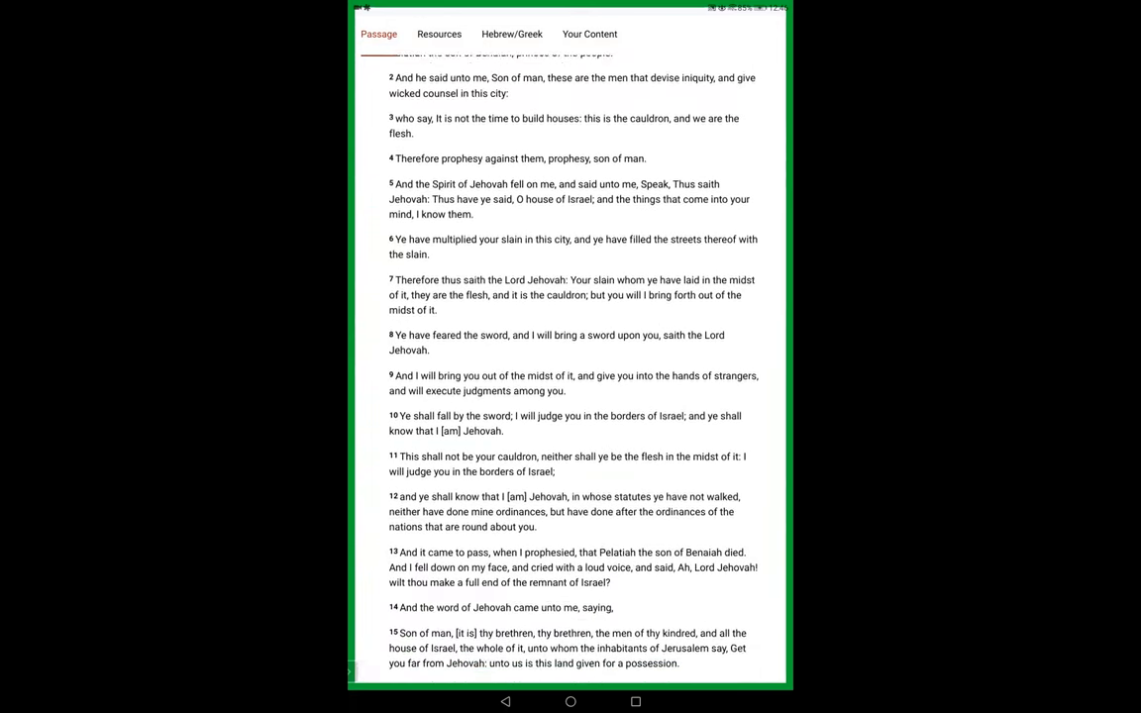
pyautogui.scroll(-3)
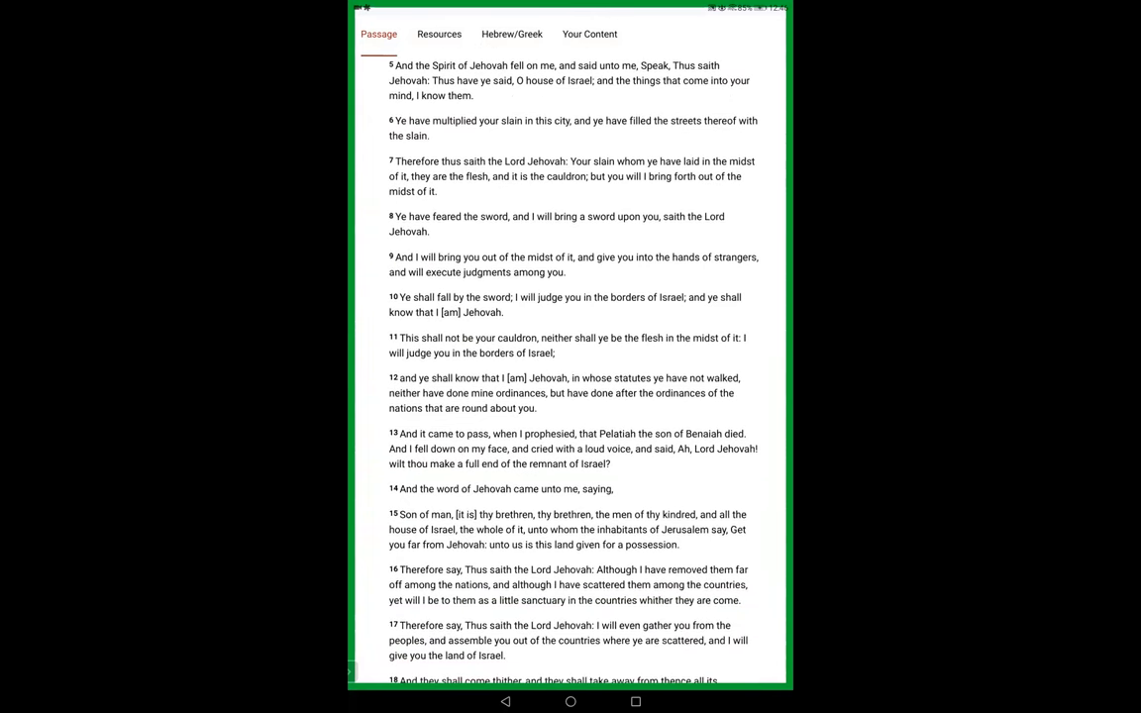
pyautogui.scroll(-3)
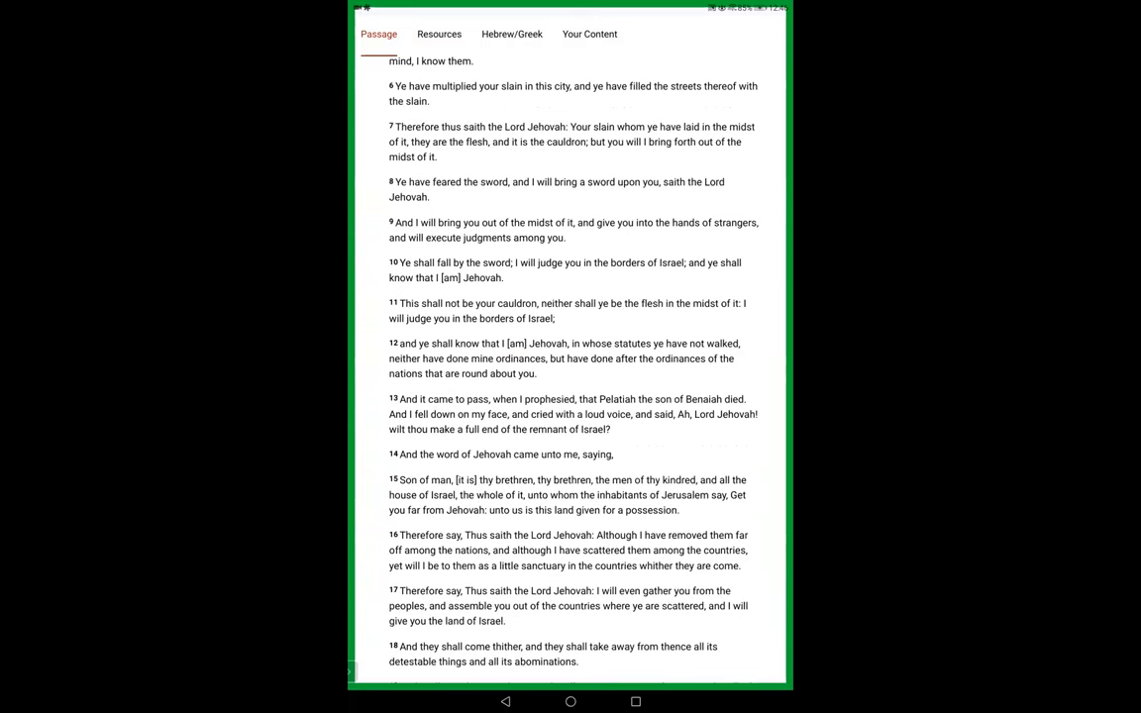
pyautogui.scroll(-3)
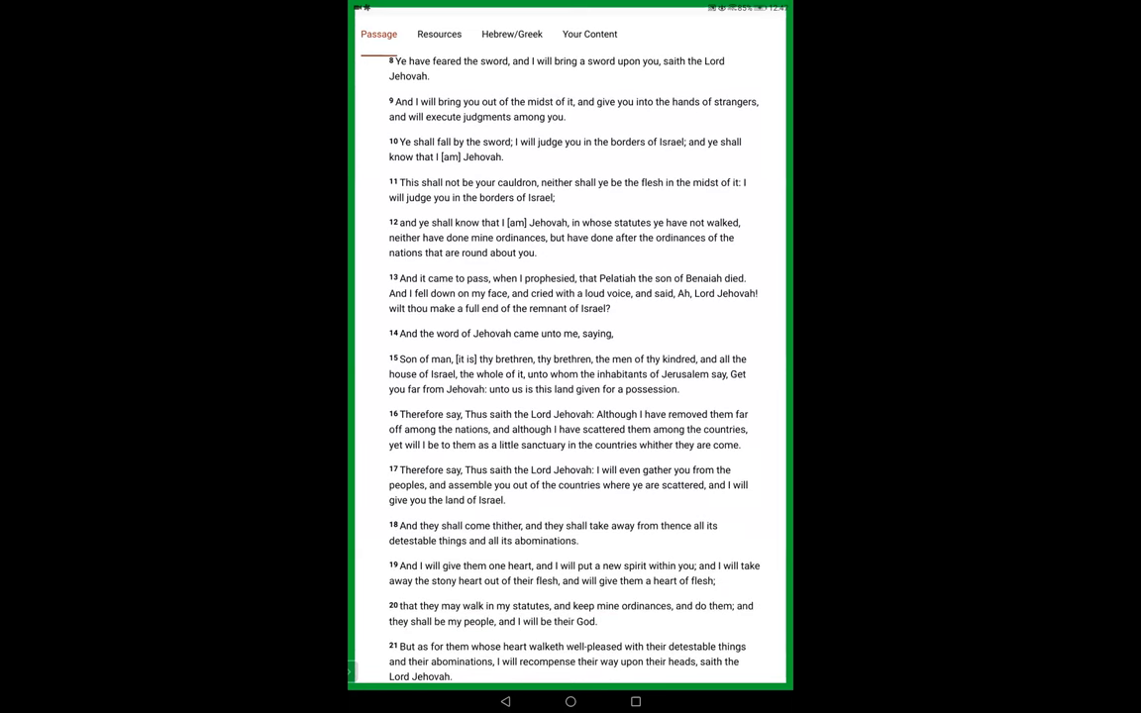
pyautogui.scroll(-3)
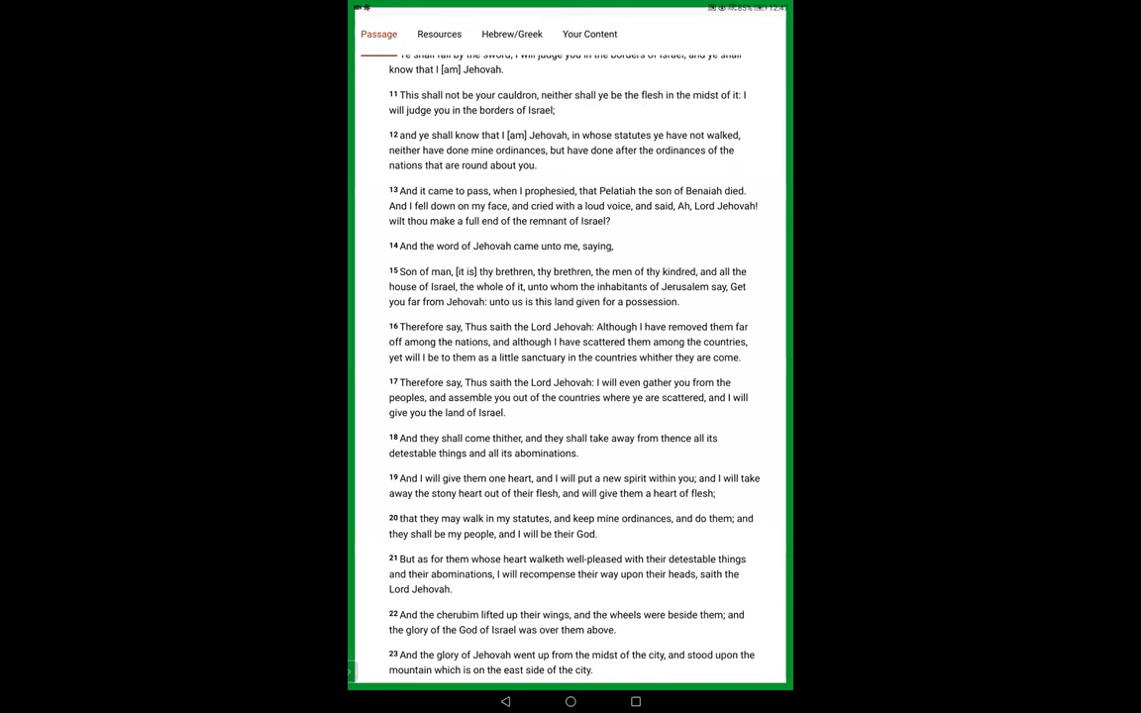
pyautogui.scroll(-3)
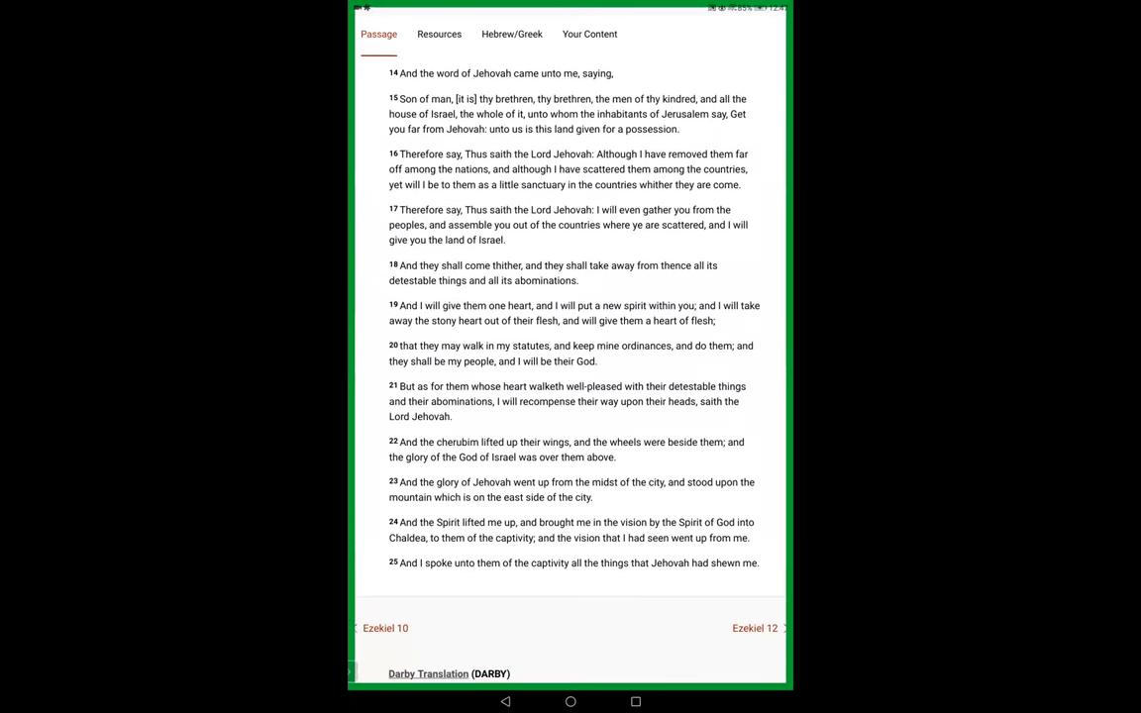
pyautogui.scroll(-3)
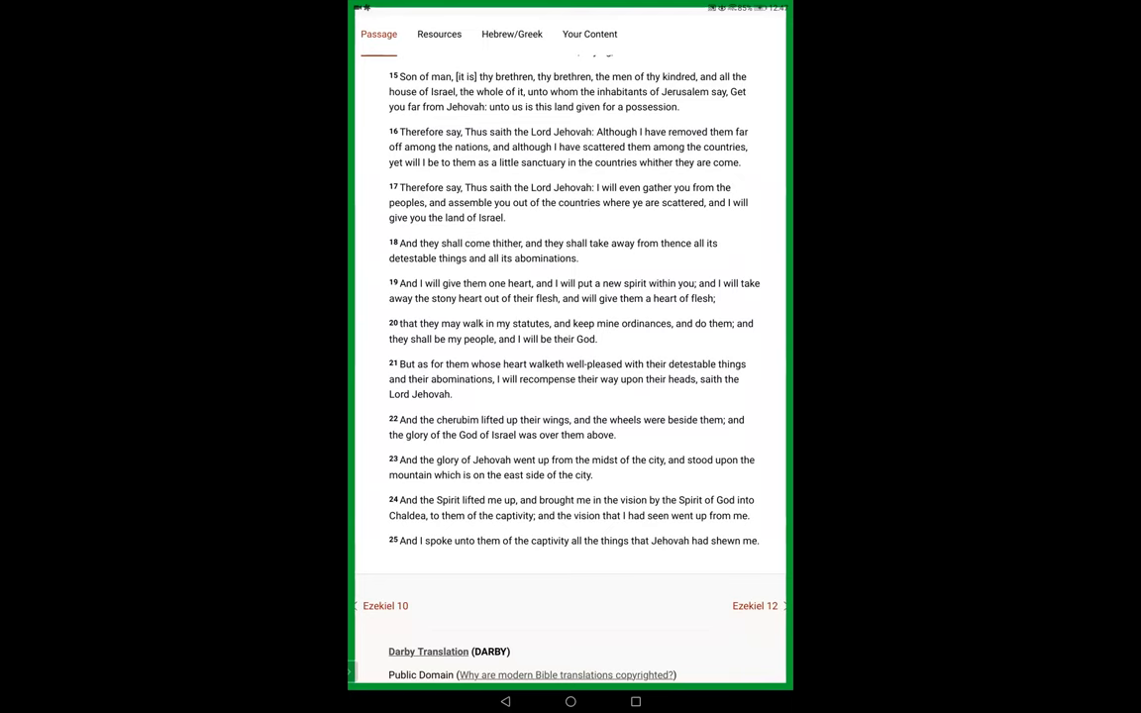
pyautogui.scroll(3)
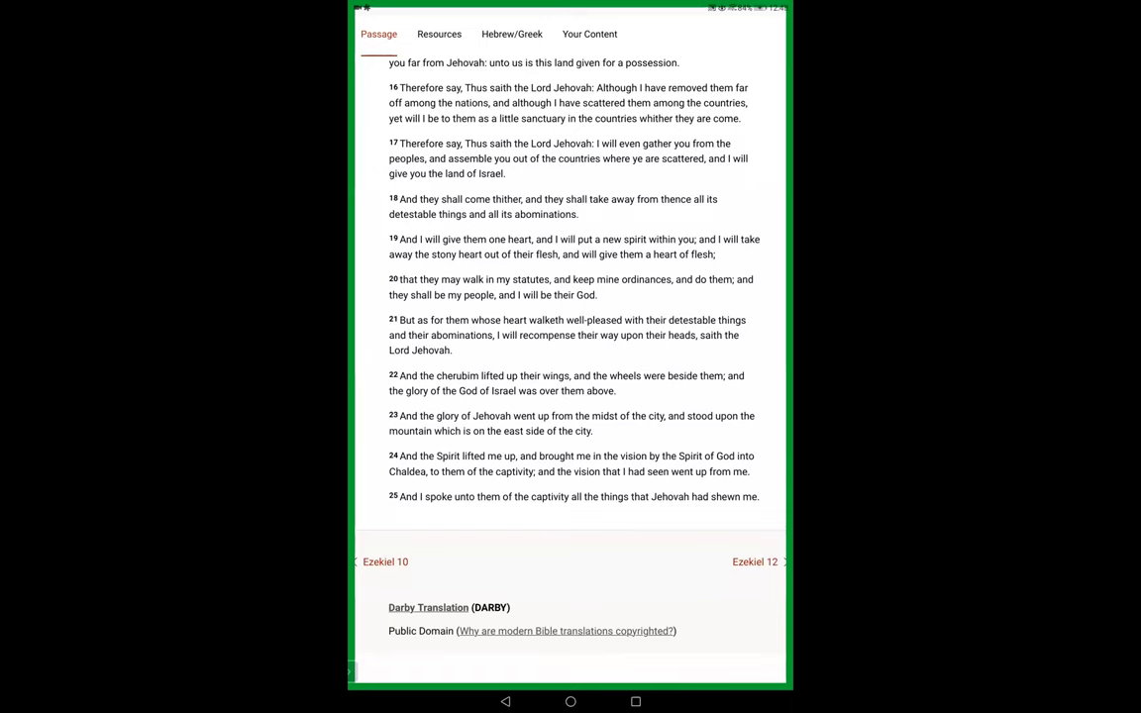
pyautogui.scroll(3)
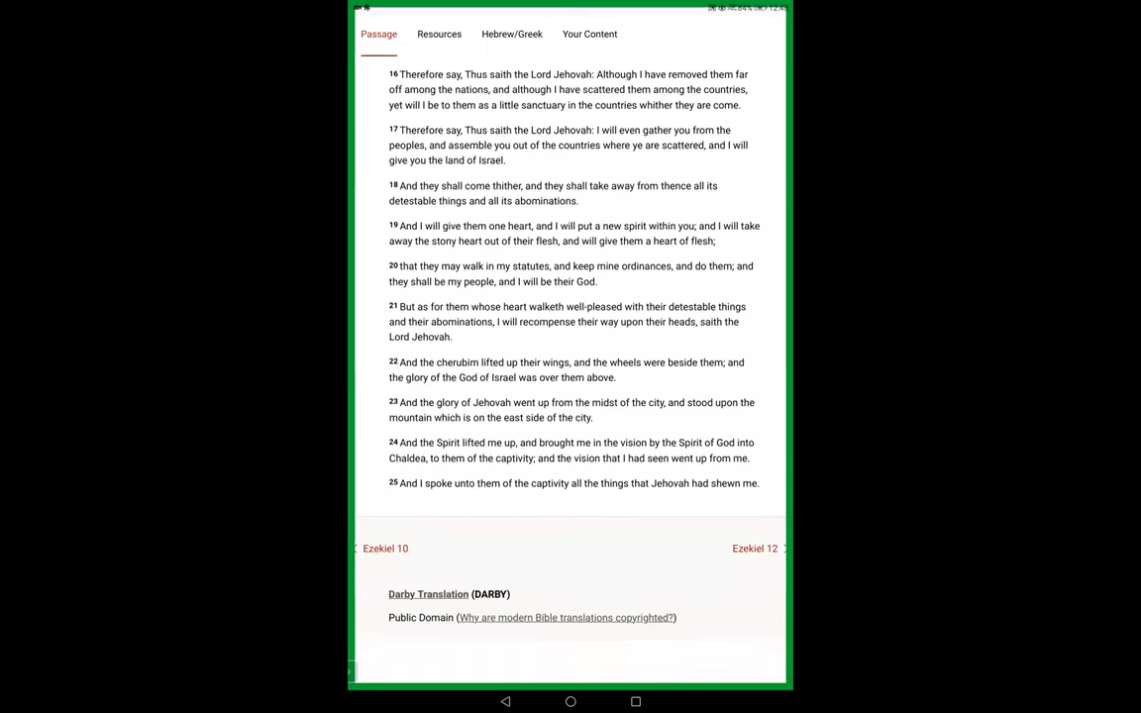
# Step: Scroll so verses 14–25 and the page address below the chapter links are visible
pyautogui.scroll(3)
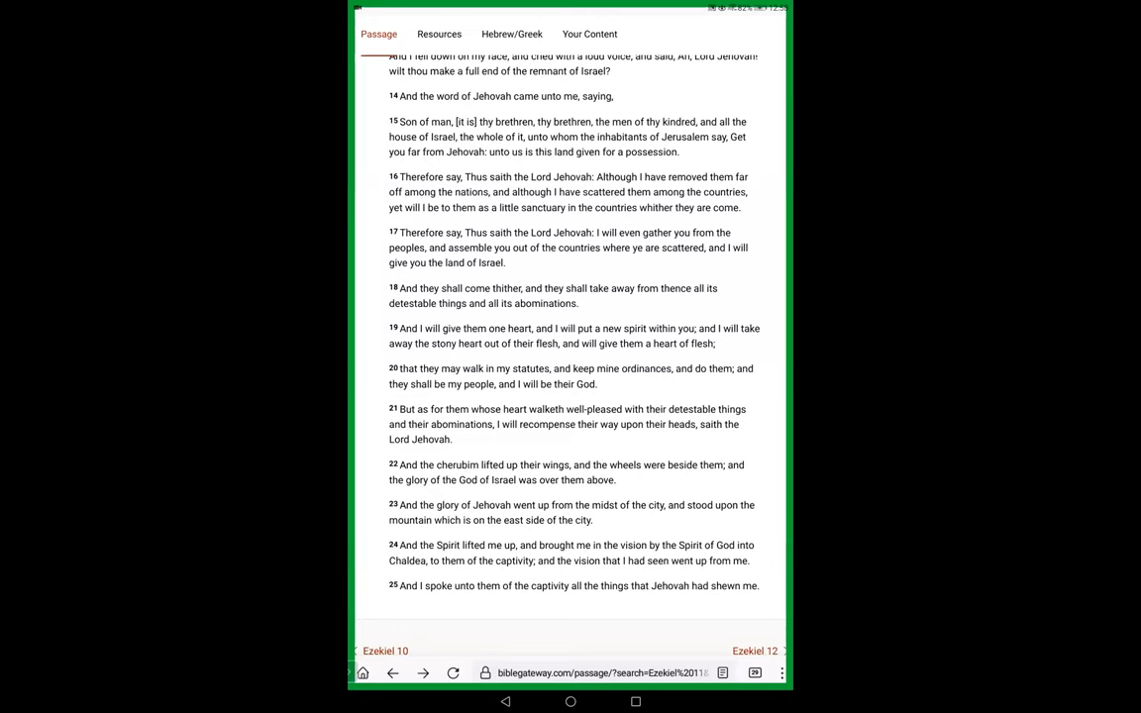
pyautogui.scroll(3)
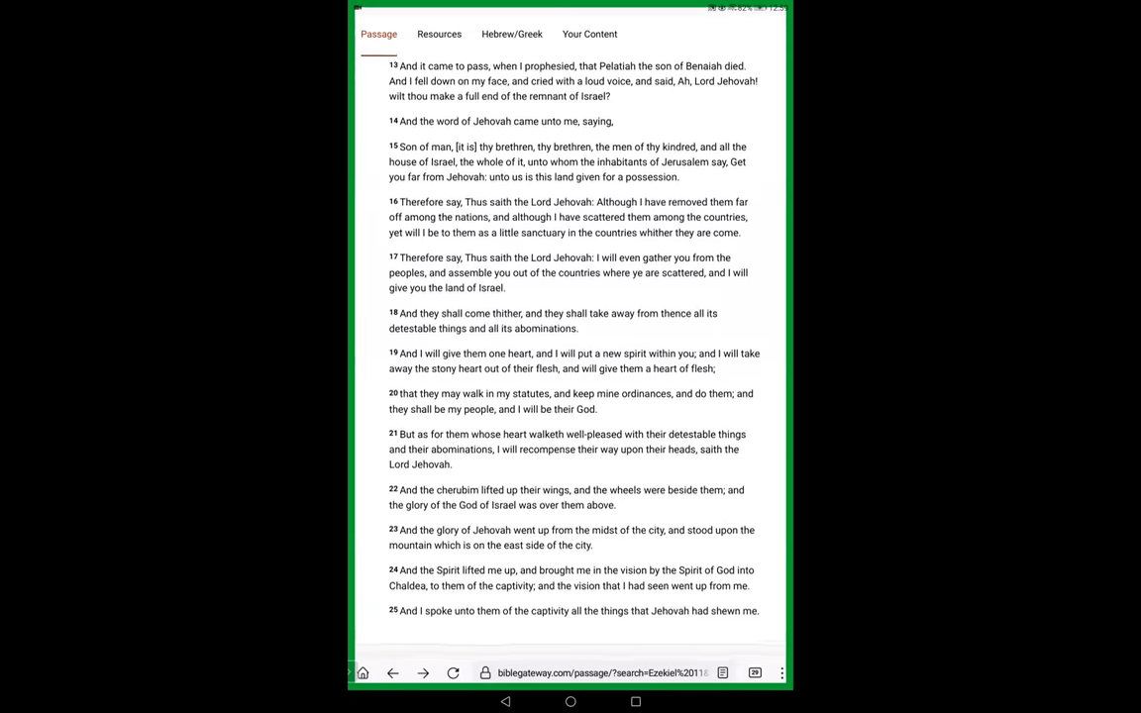
pyautogui.scroll(3)
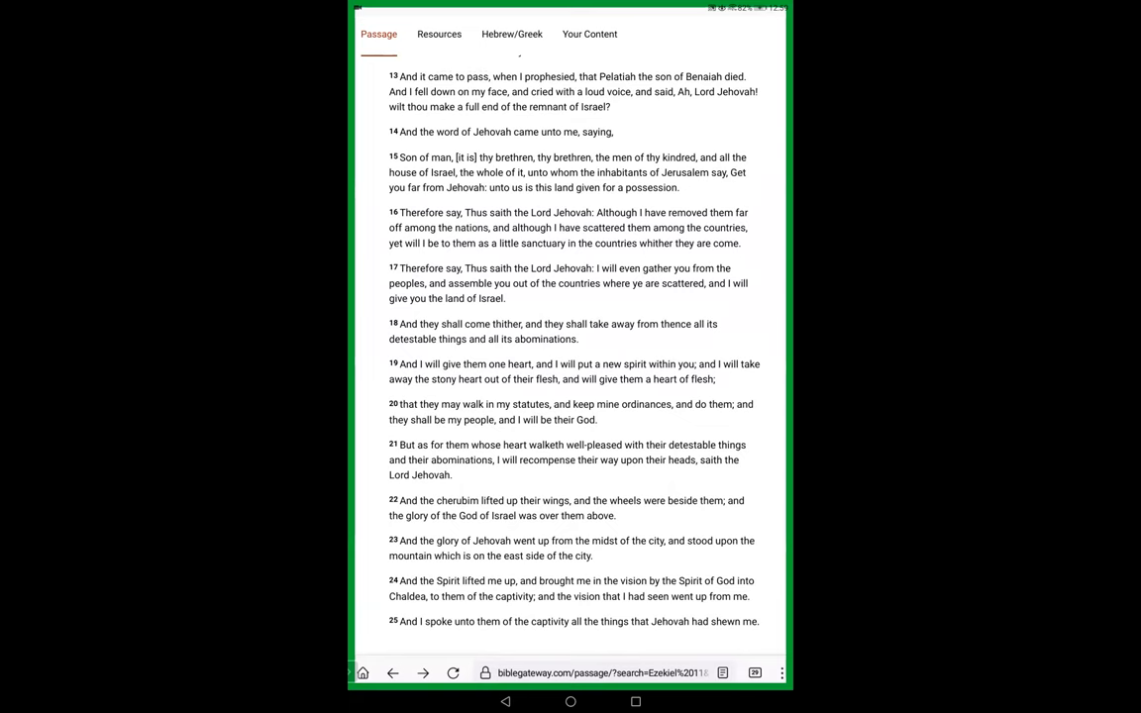
pyautogui.scroll(3)
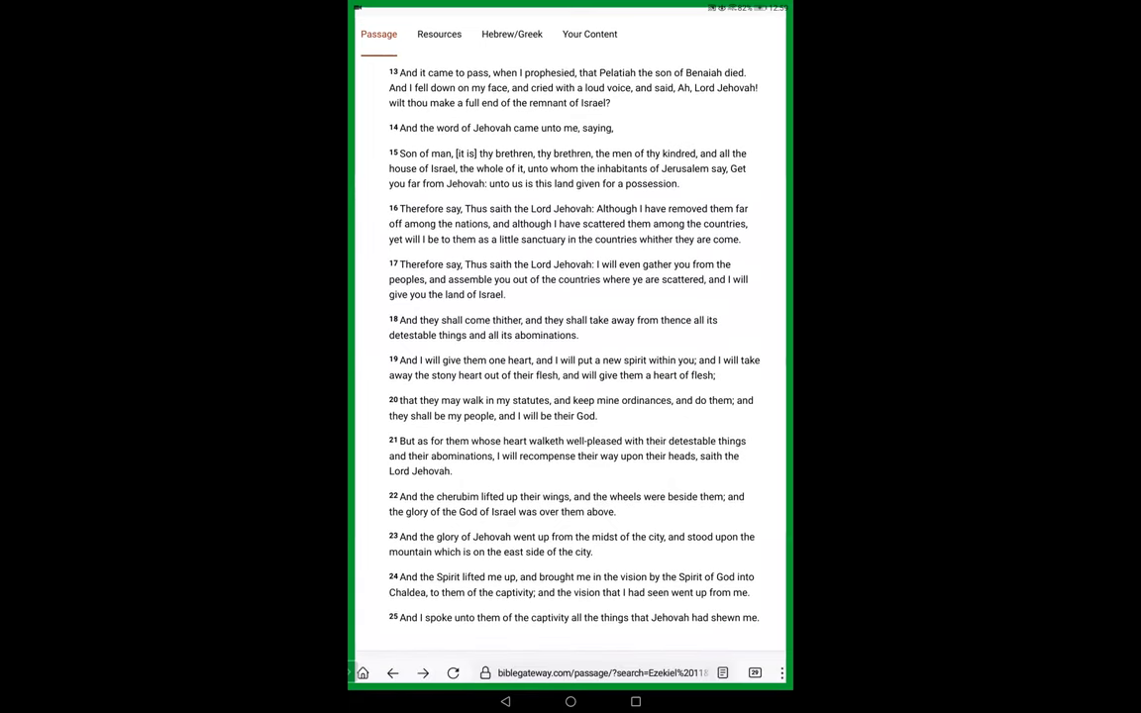